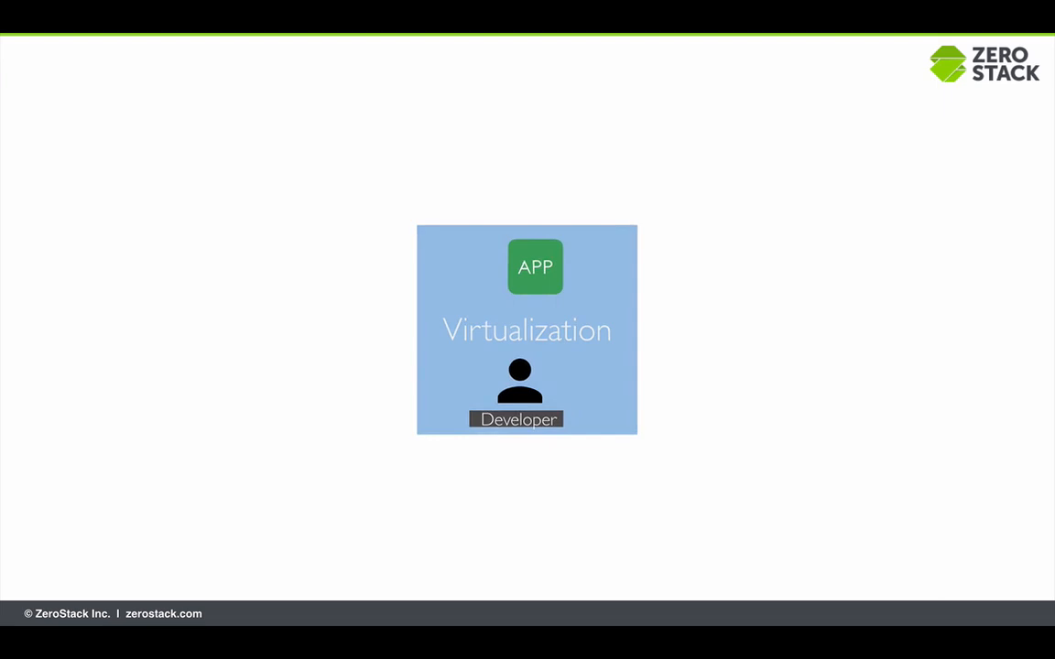
# Step: Advance the presentation to the 'Challenges of App Deployment' slide
pyautogui.press('Right')
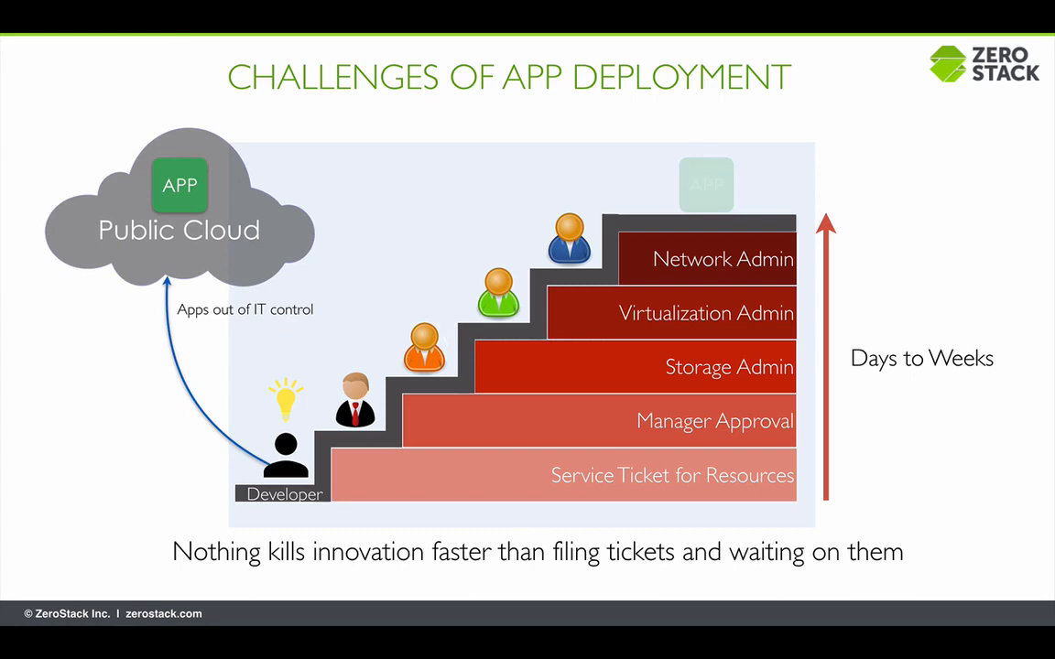
pyautogui.press('Right')
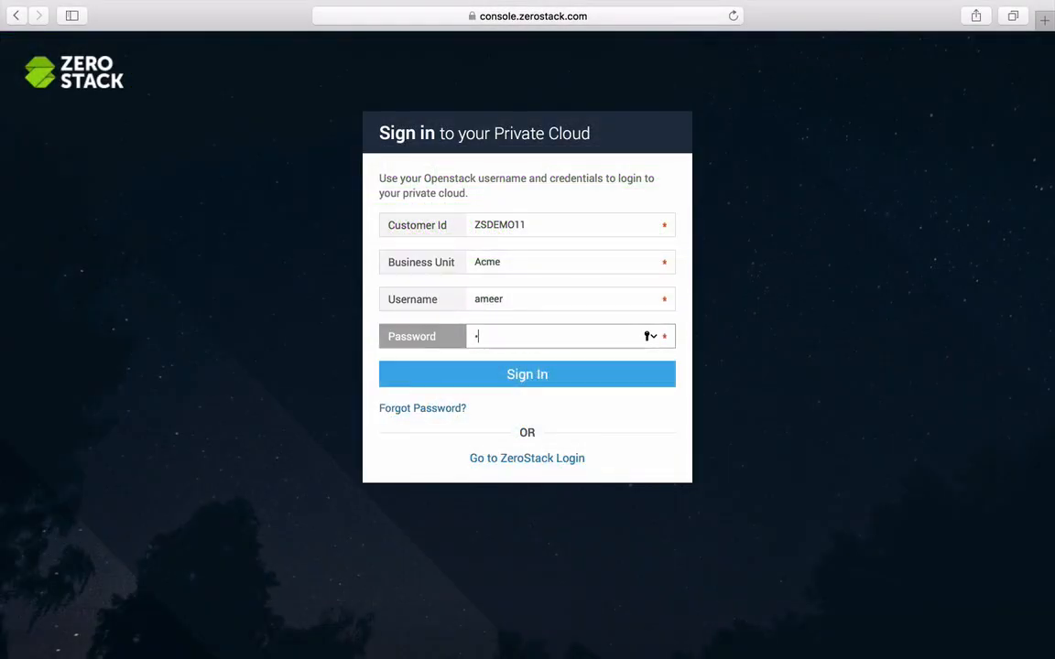
# Step: Submit the sign-in credentials to reach the Projects page showing RetailApps
pyautogui.click(527, 374)
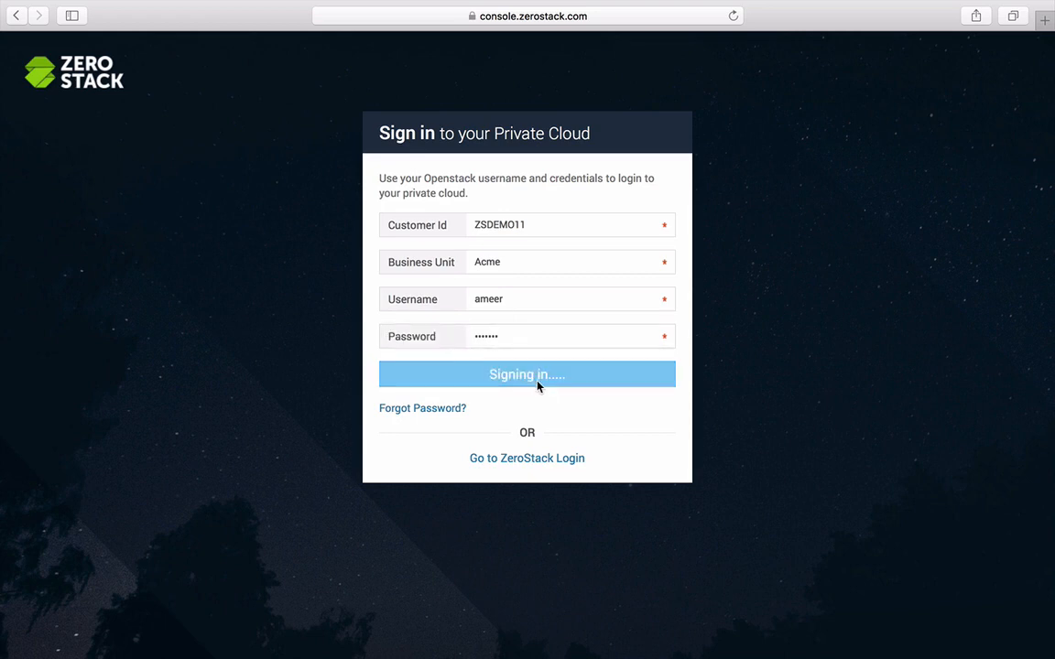
pyautogui.click(526, 374)
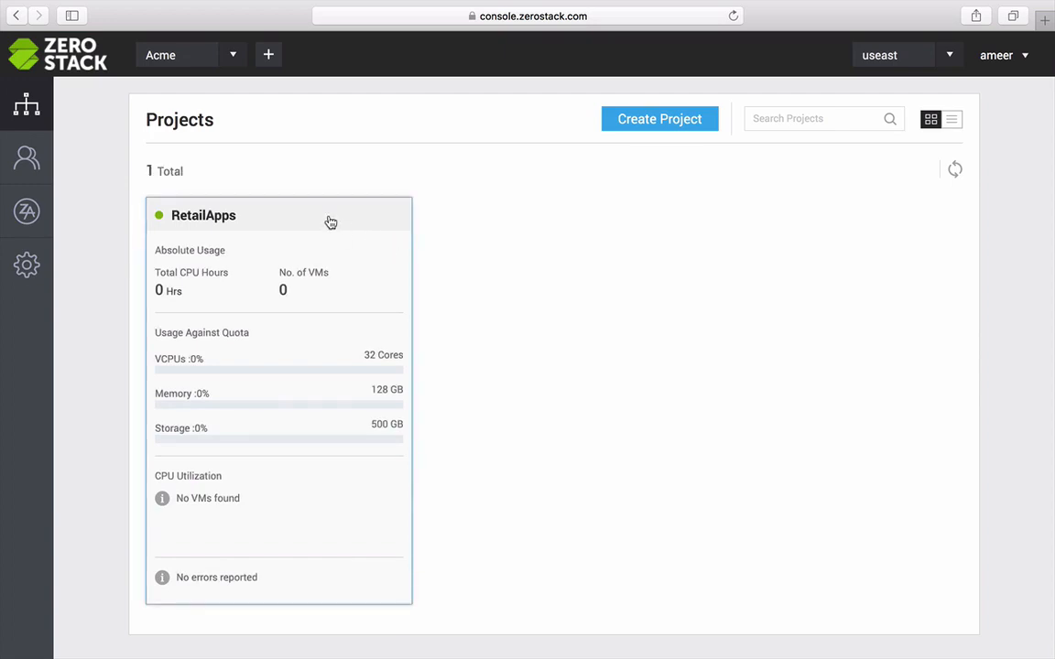
# Step: Enter the RetailApps project and bring up the ZApp Store template catalog
pyautogui.click(203, 215)
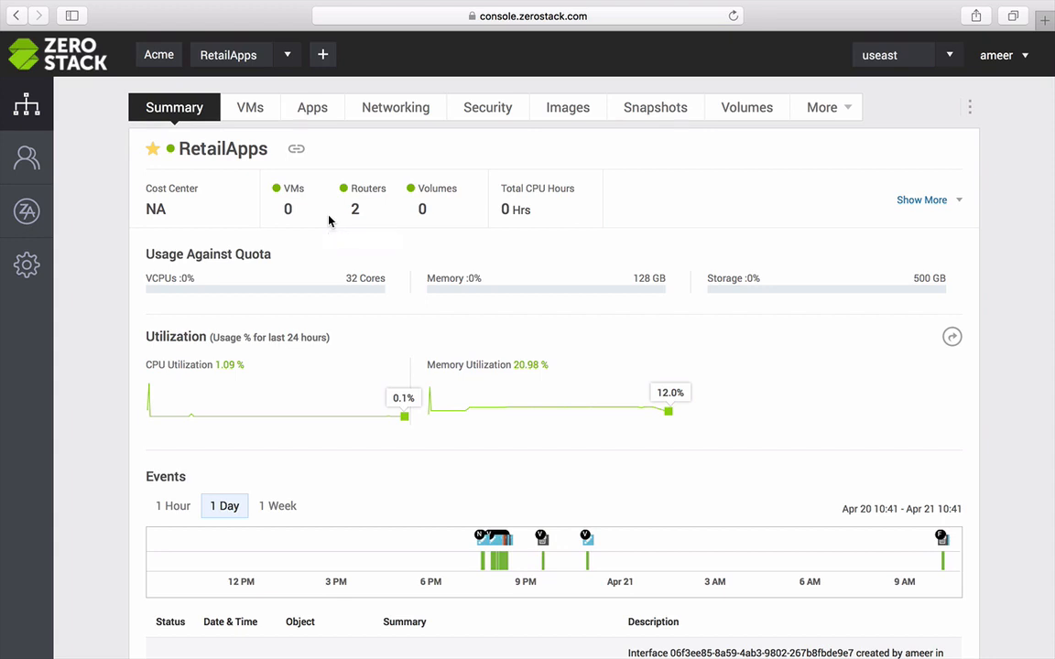
pyautogui.moveTo(168, 229)
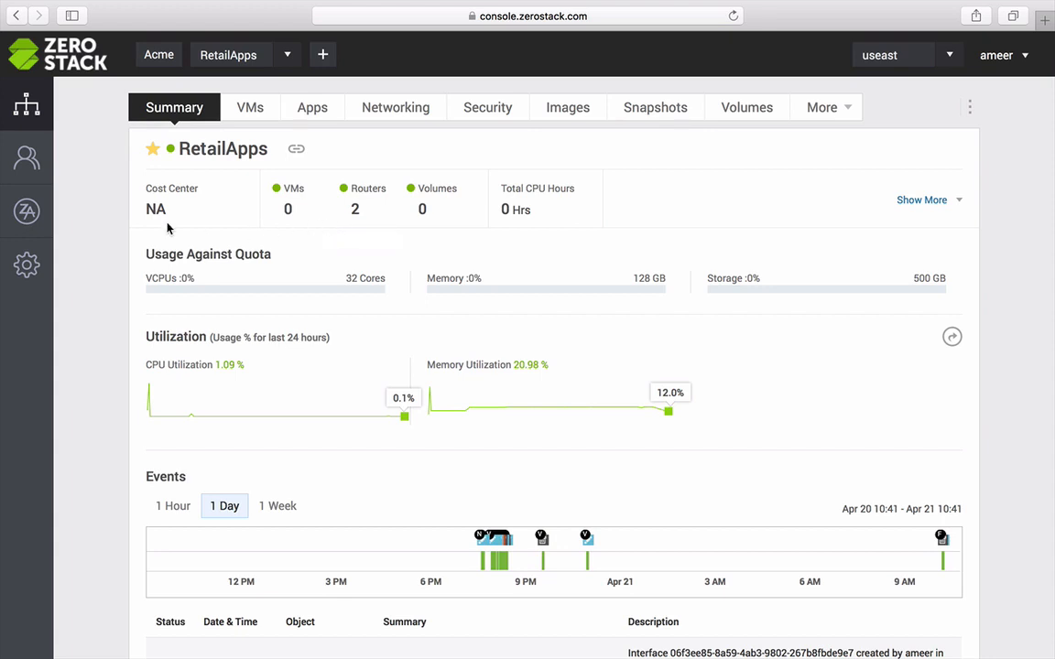
pyautogui.click(26, 212)
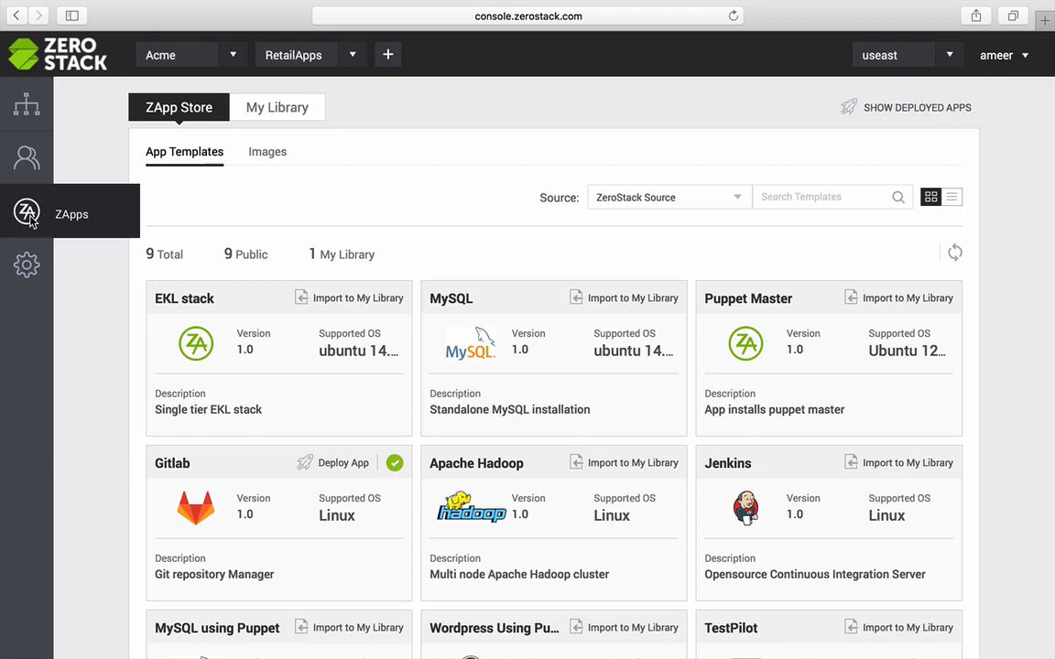
# Step: Import the Jenkins template into My Library alongside DevBox and Gitlab
pyautogui.scroll(-3)
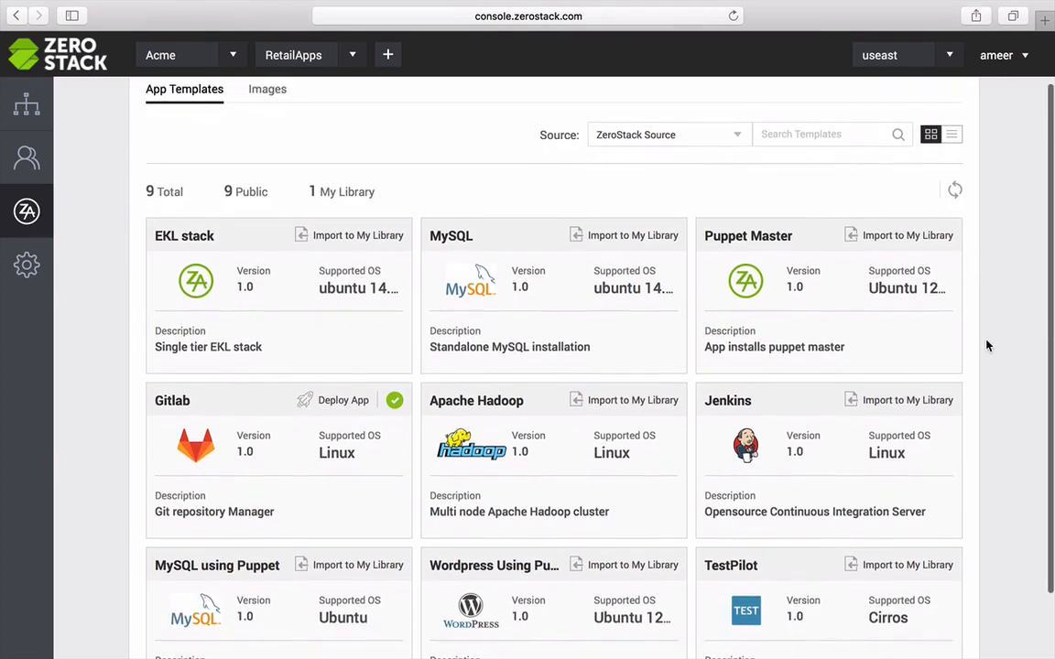
pyautogui.scroll(-3)
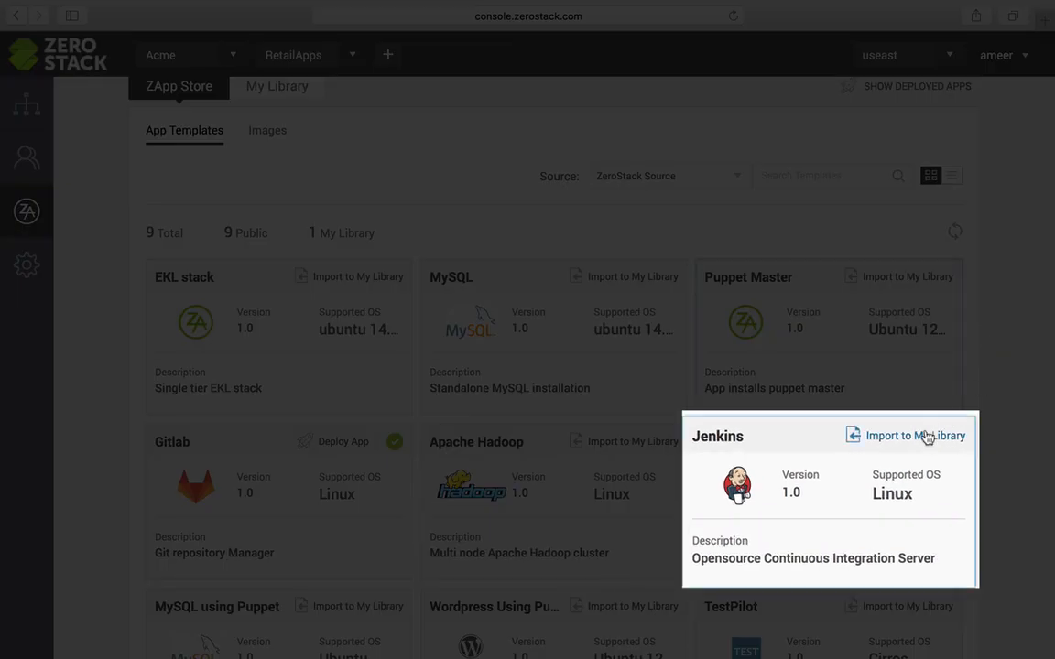
pyautogui.moveTo(911, 446)
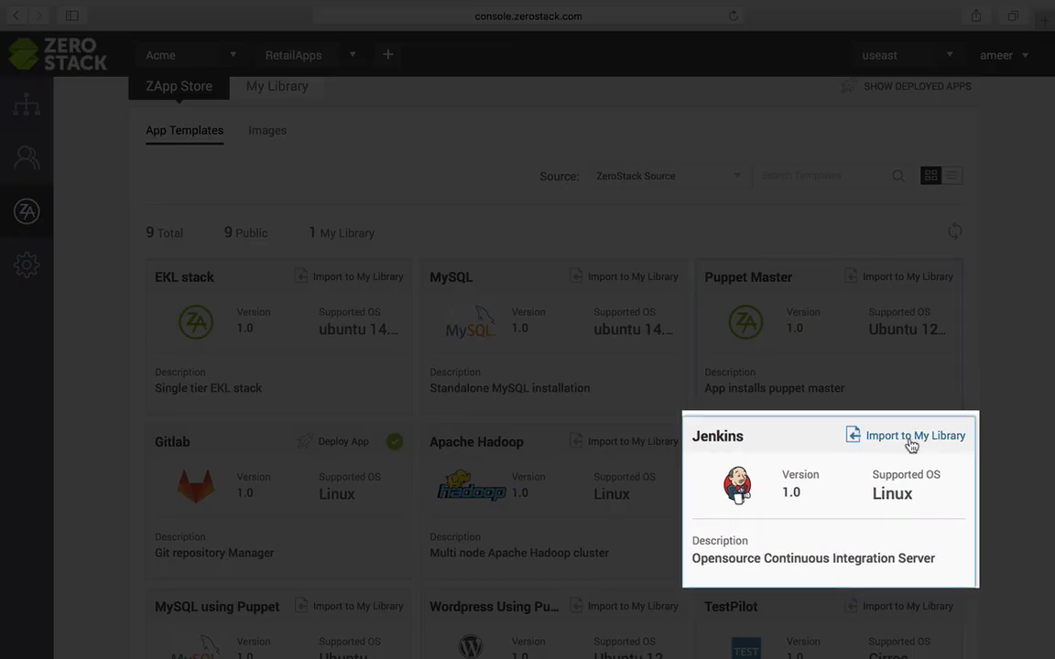
pyautogui.click(915, 435)
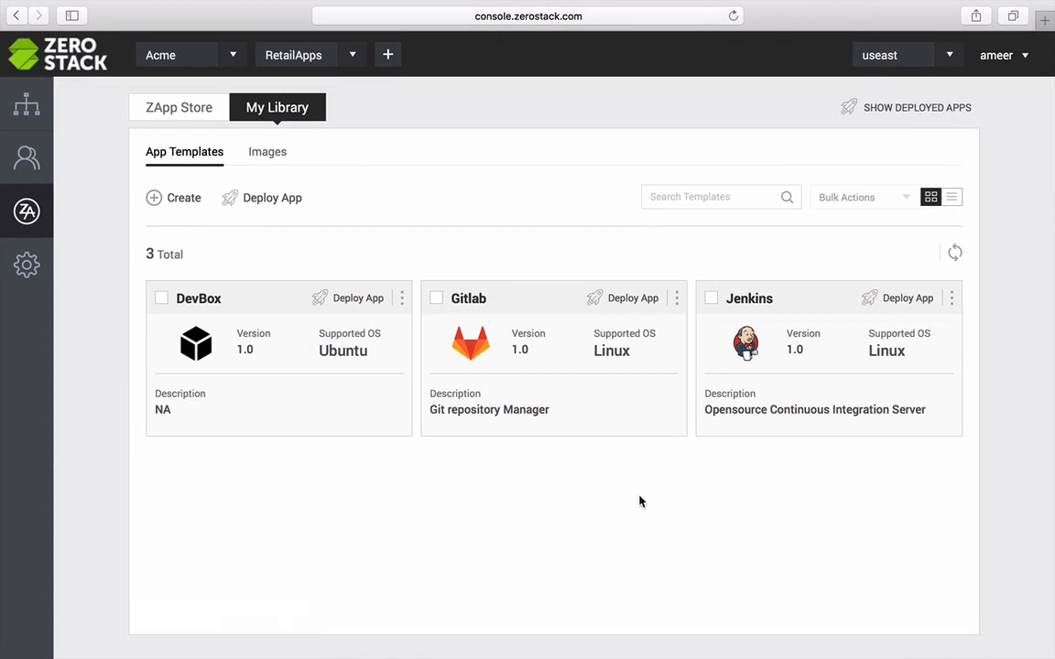
pyautogui.moveTo(334, 456)
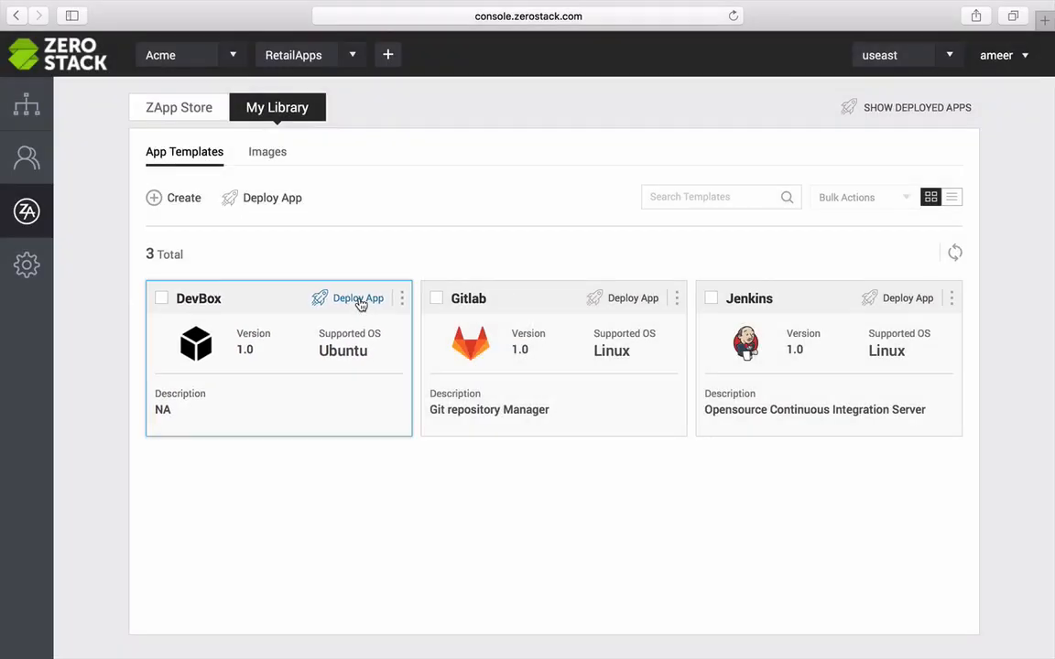
# Step: Start deploying the DevBox template, bringing up the app-dev1 deployment form
pyautogui.click(357, 297)
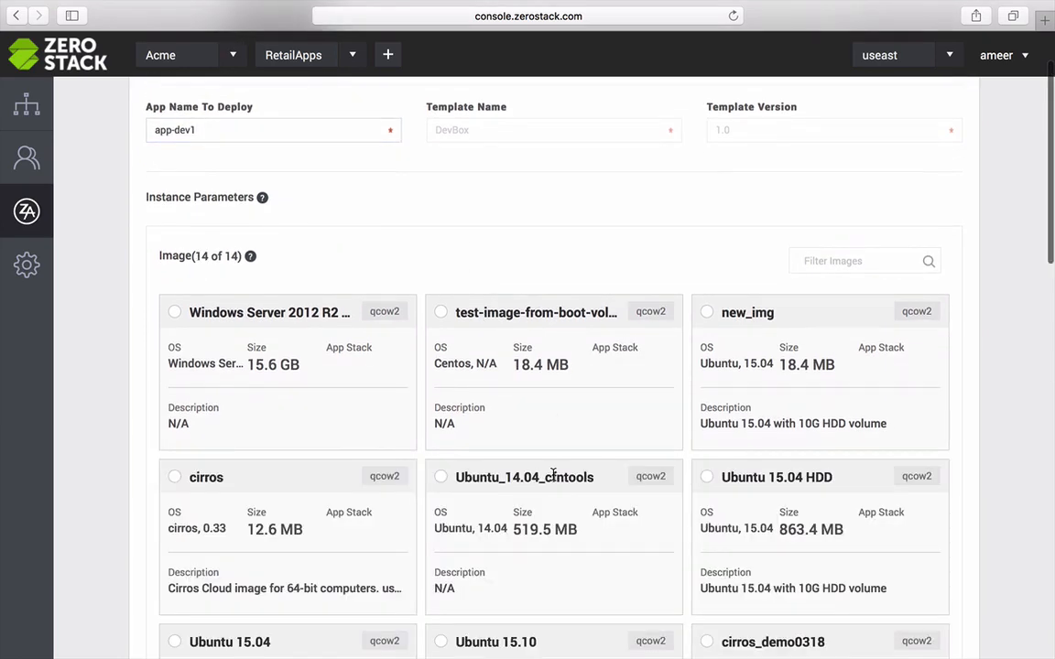
# Step: Deploy app-dev1 on the External public network with python-ldap added to the packages
pyautogui.scroll(-3)
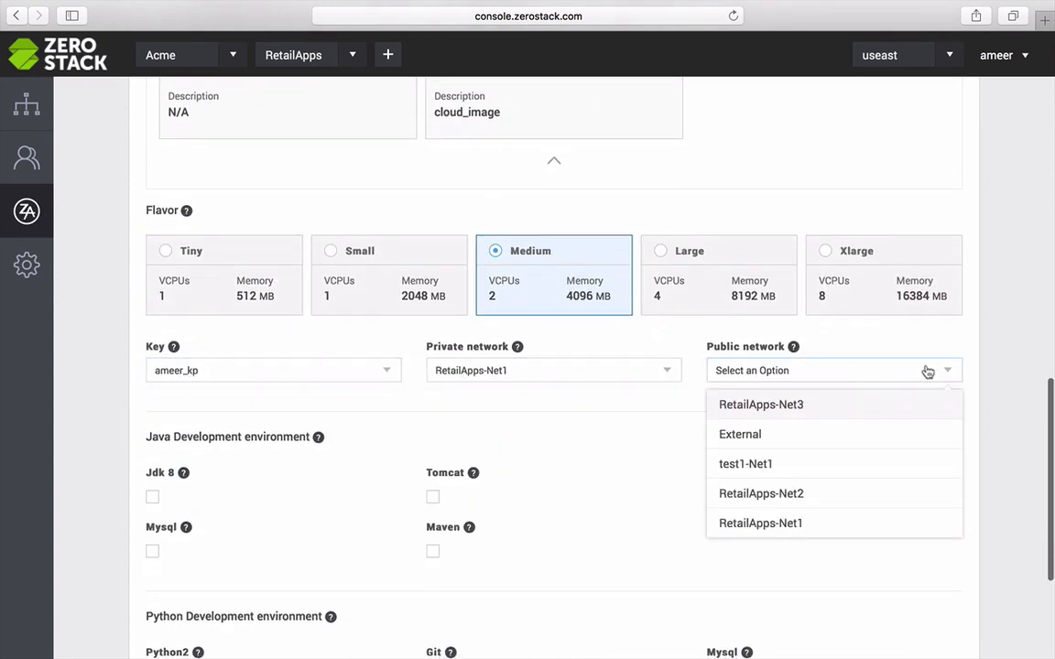
pyautogui.click(740, 434)
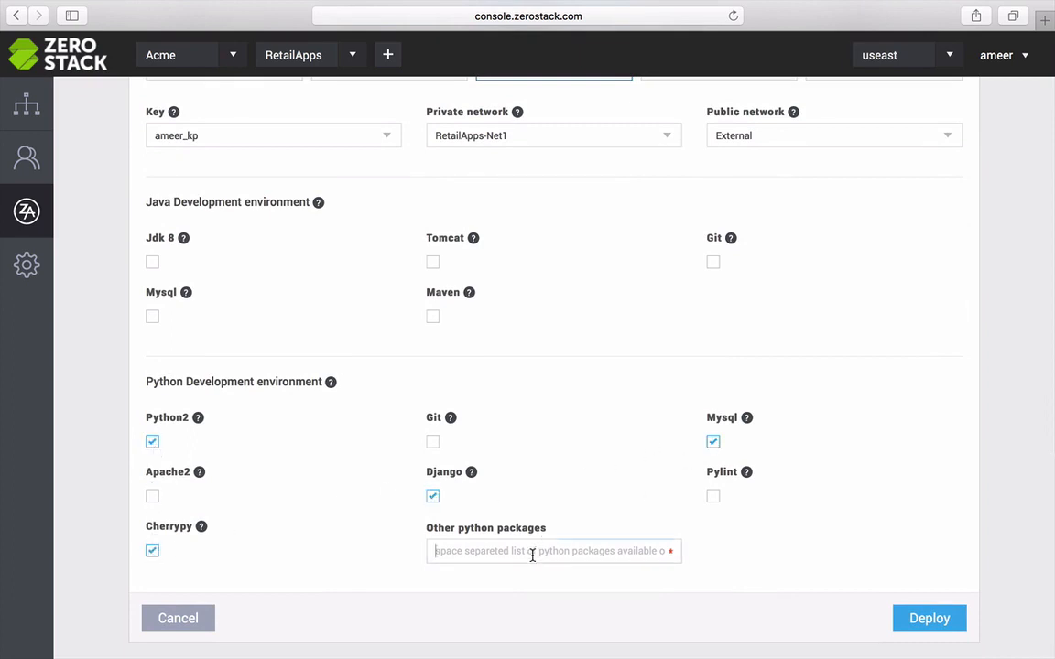
pyautogui.write('python-')
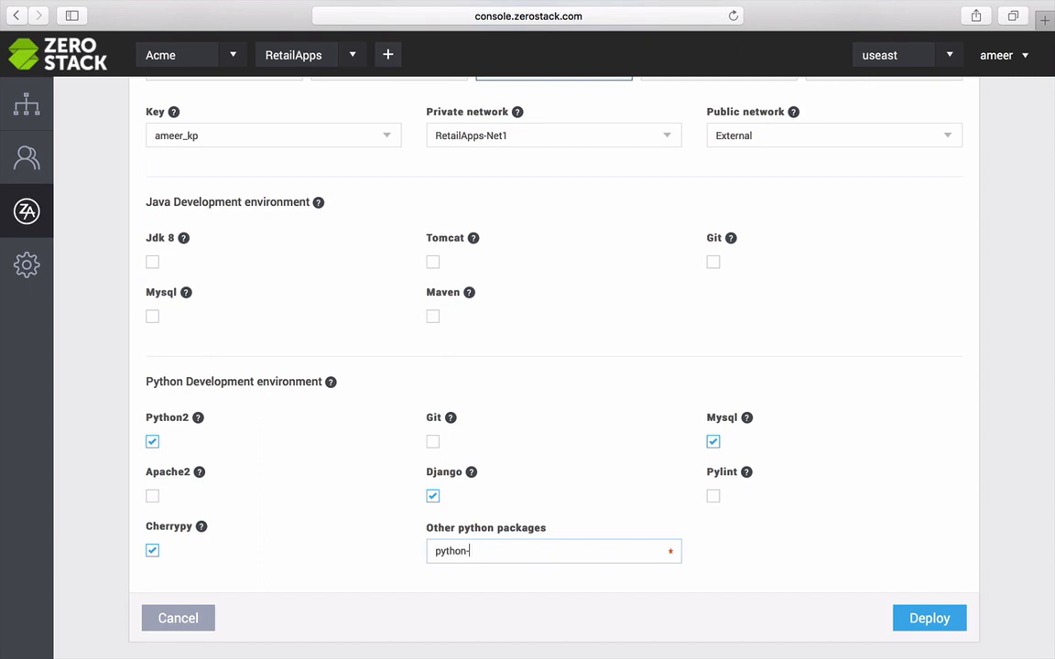
pyautogui.write('ldap')
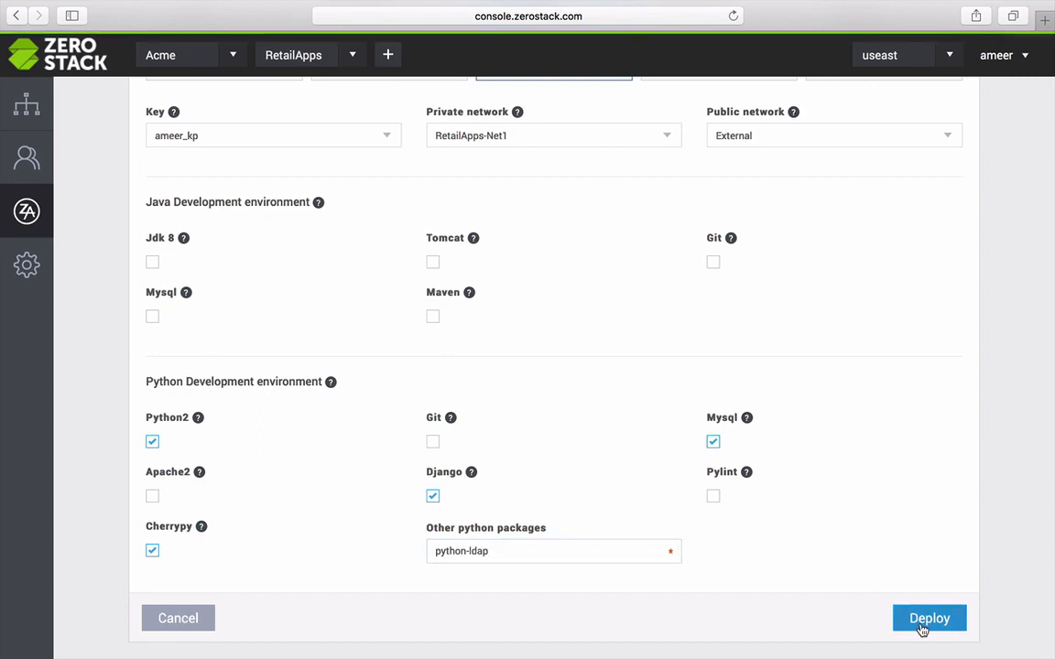
pyautogui.click(928, 619)
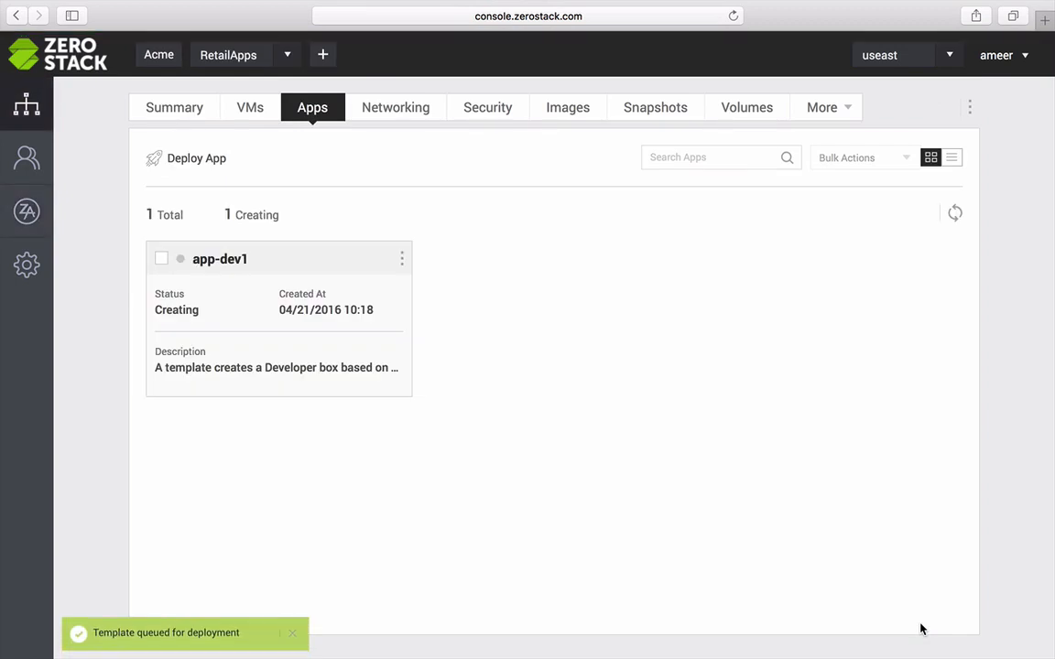
pyautogui.moveTo(775, 548)
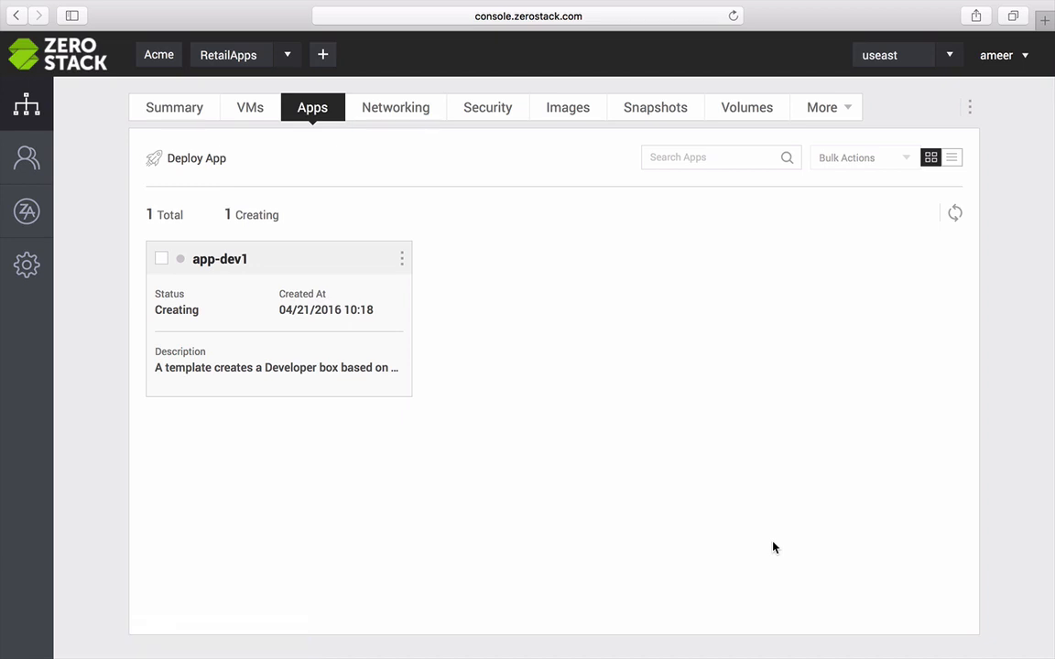
pyautogui.moveTo(294, 448)
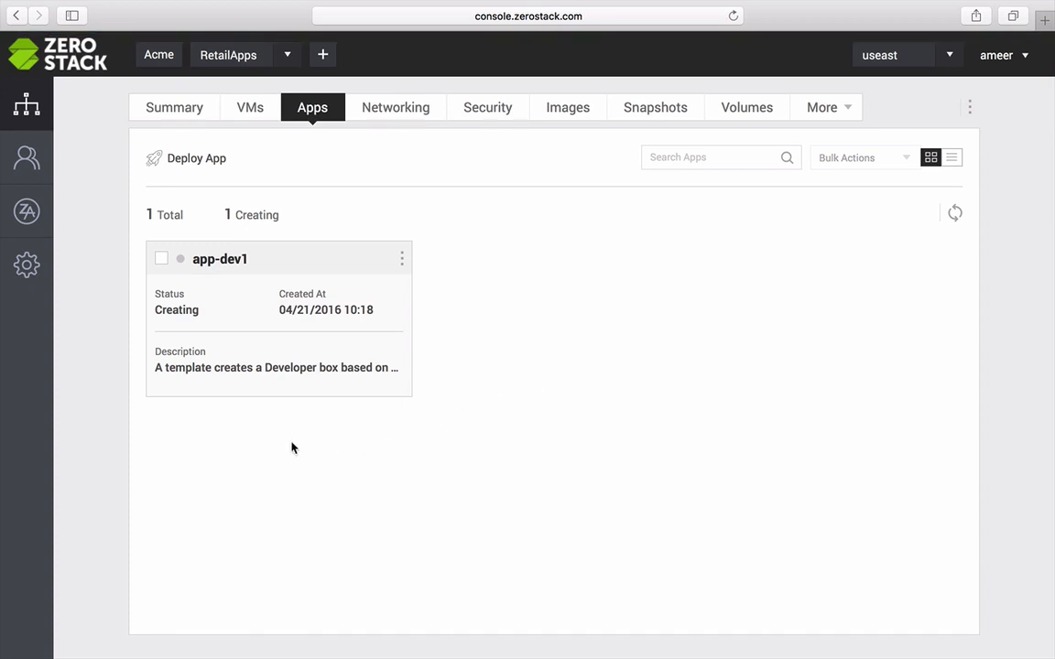
pyautogui.moveTo(76, 244)
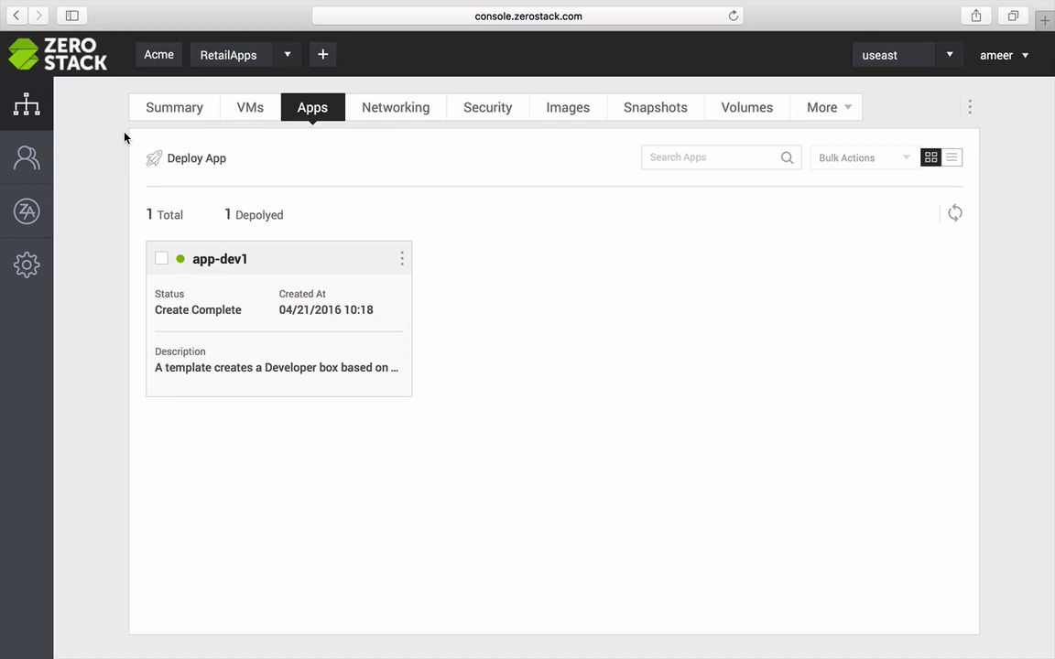
pyautogui.moveTo(102, 165)
pyautogui.write('jen')
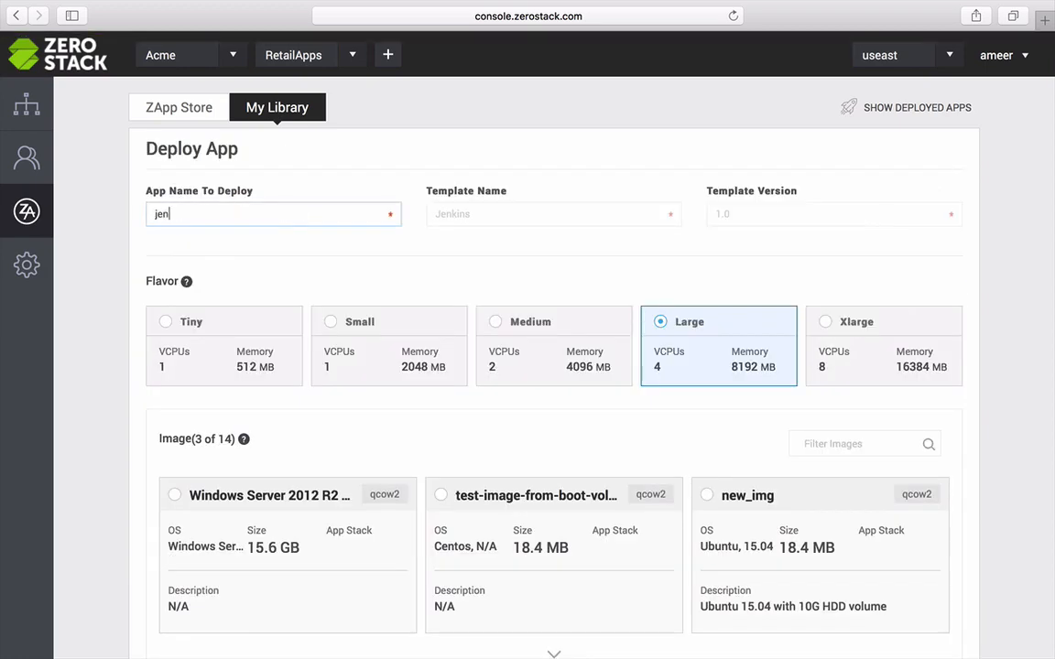
# Step: Launch the Jenkins deployment, giving the project four apps and 4 VMs
pyautogui.scroll(-3)
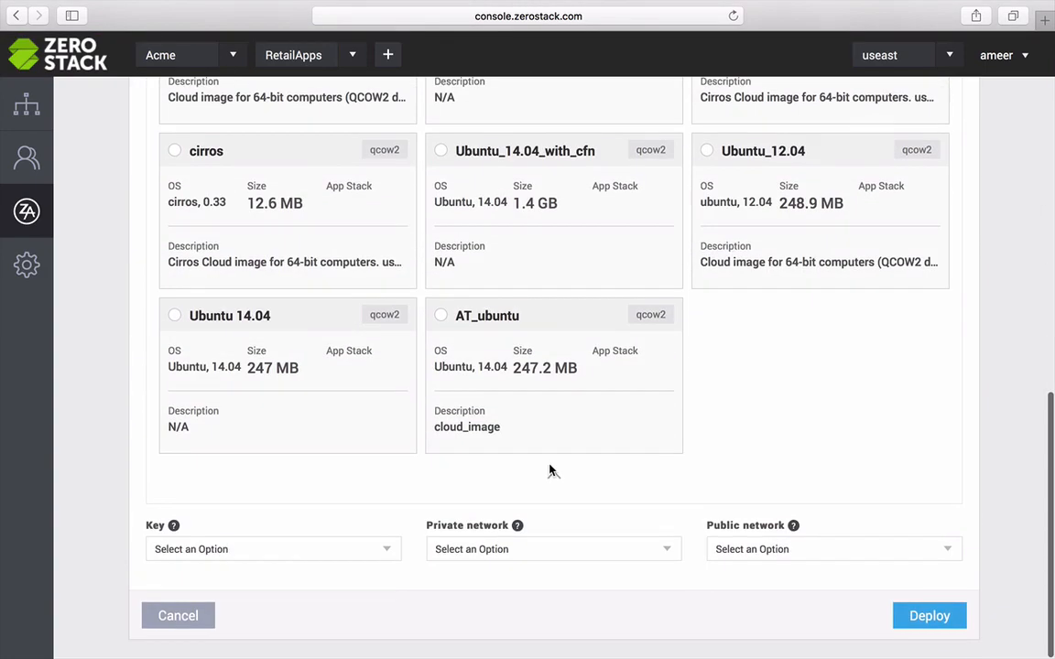
pyautogui.click(177, 616)
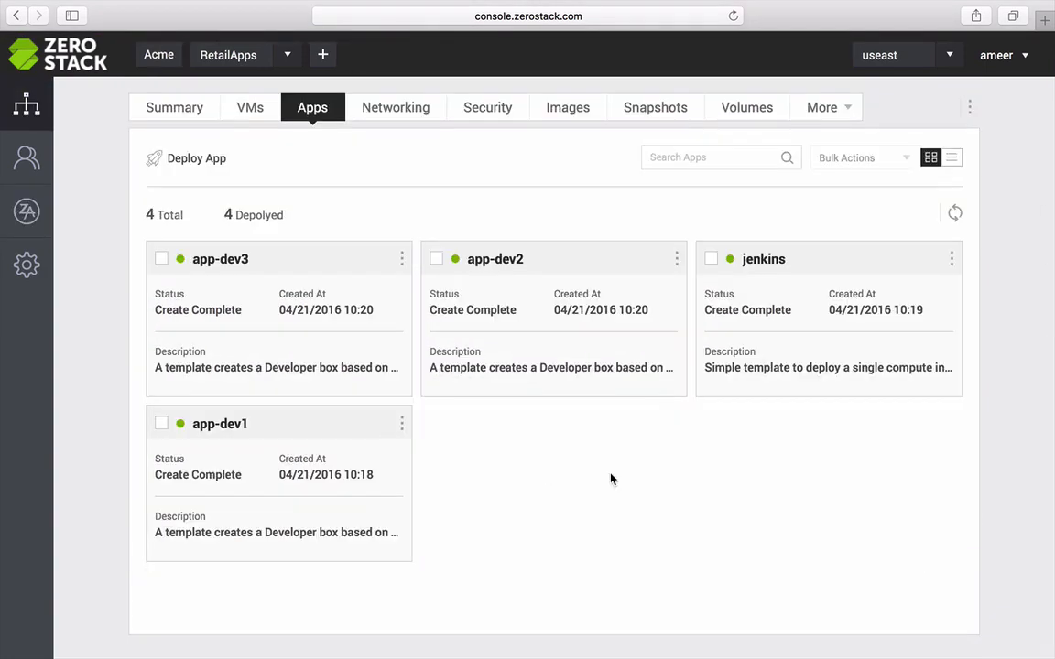
pyautogui.click(174, 107)
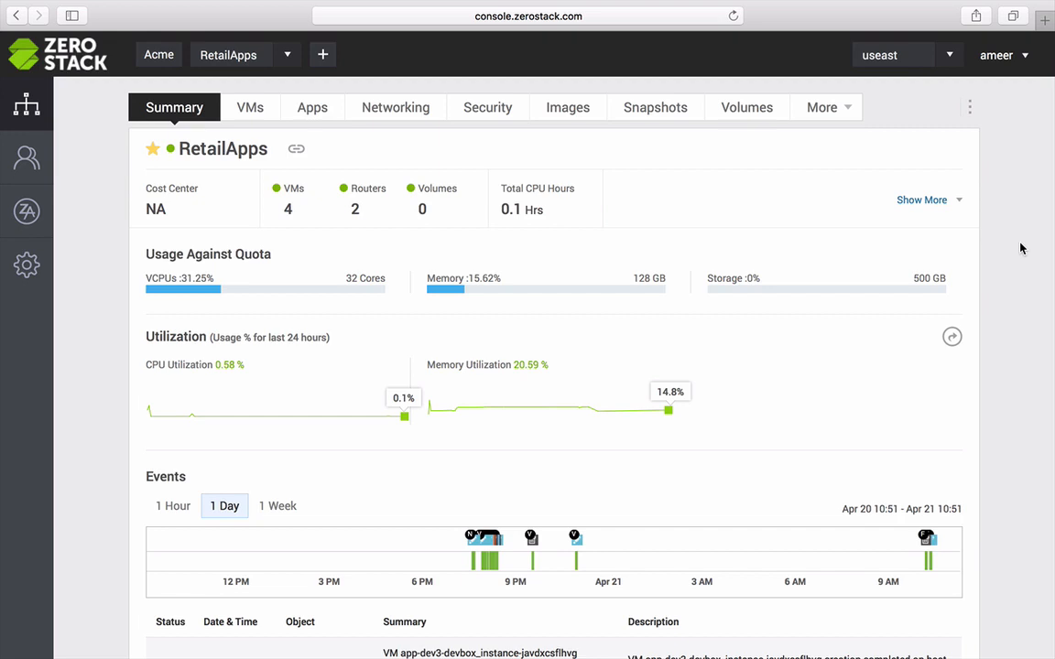
pyautogui.moveTo(746, 107)
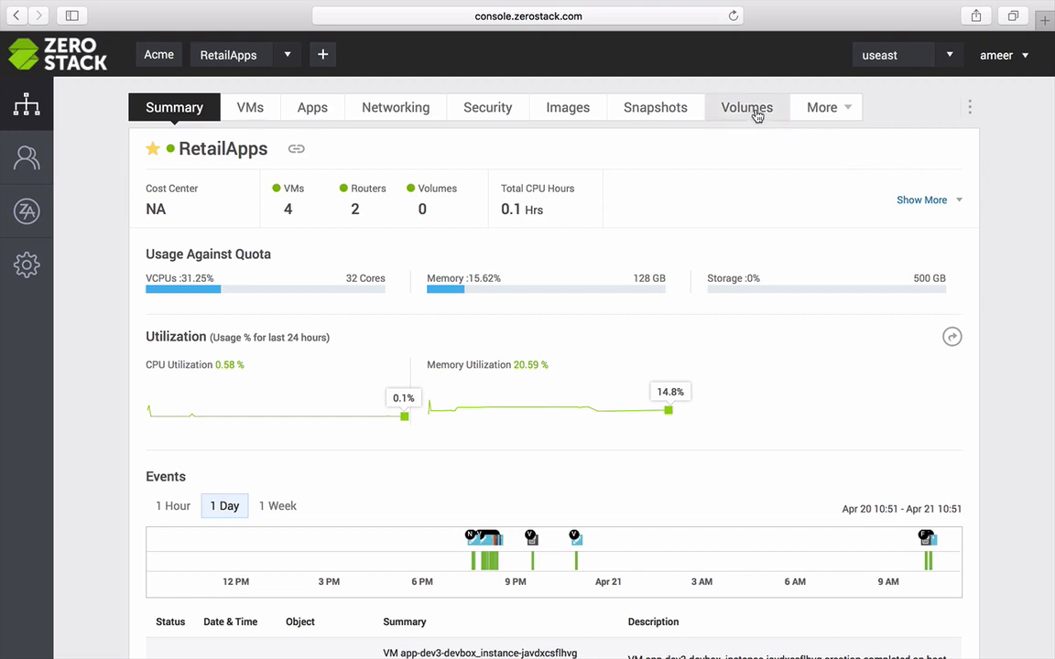
# Step: Create Volume1 as a 10 GB HDD with Replication, then view the app-dev1 VM summary
pyautogui.click(747, 108)
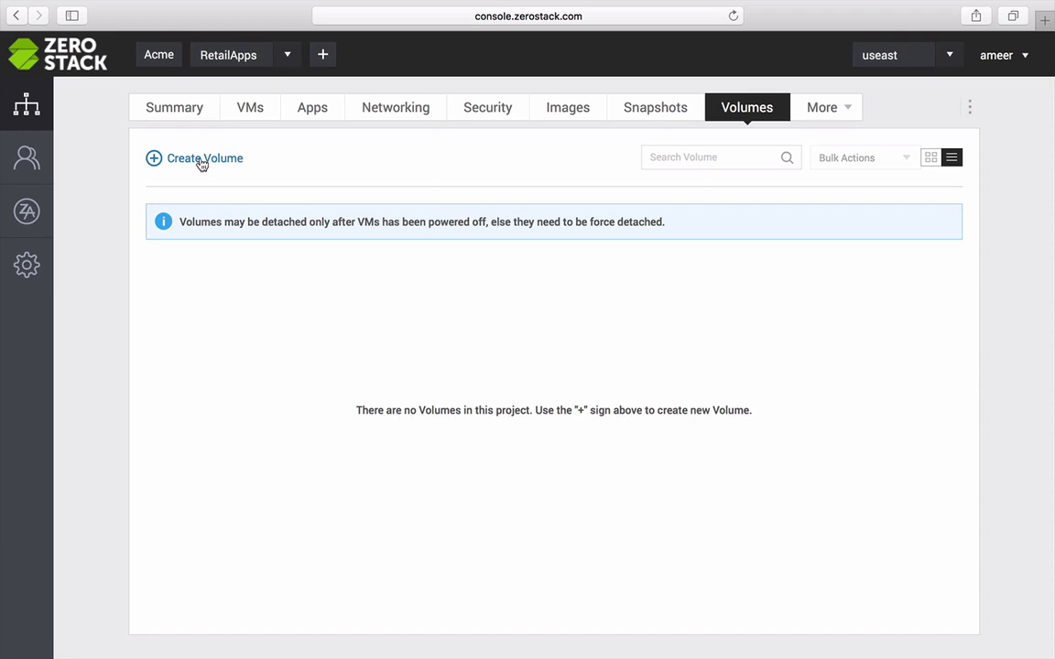
pyautogui.click(193, 157)
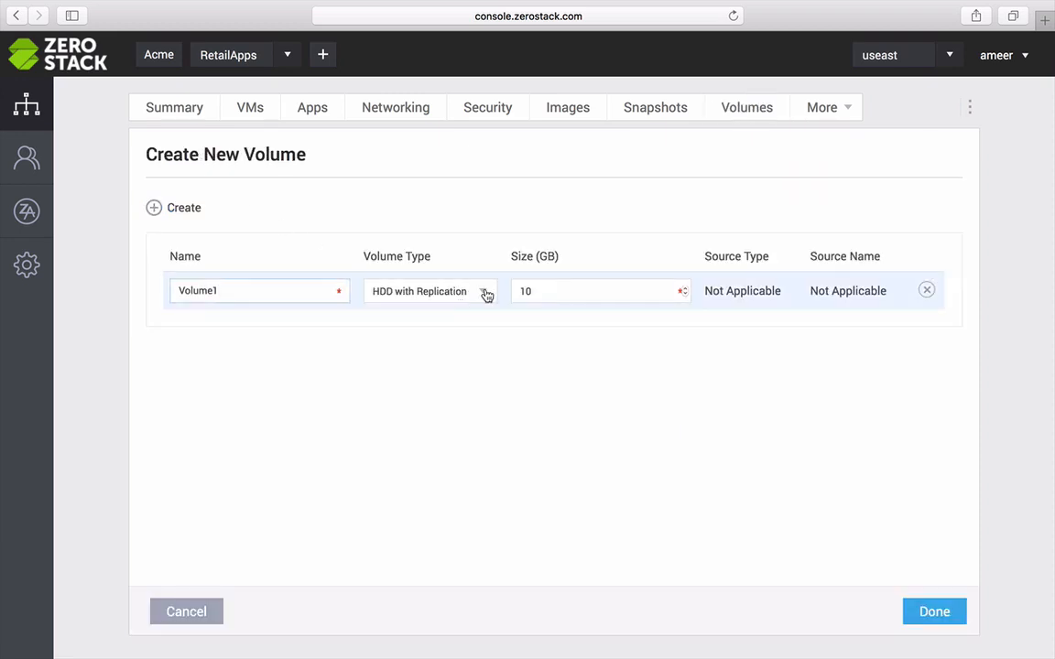
pyautogui.click(430, 291)
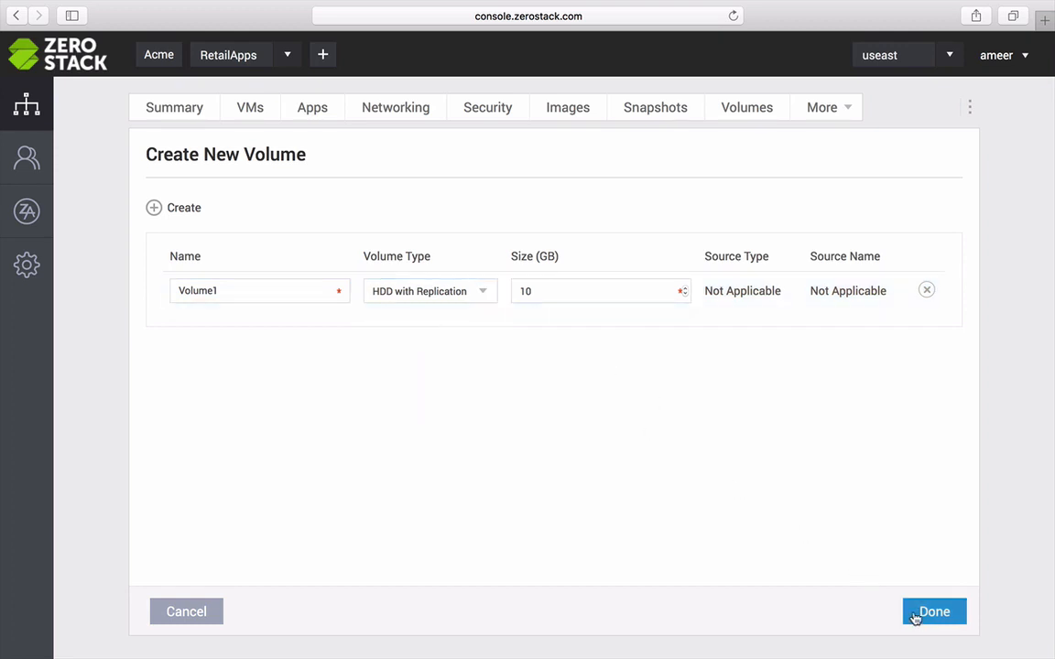
pyautogui.click(934, 611)
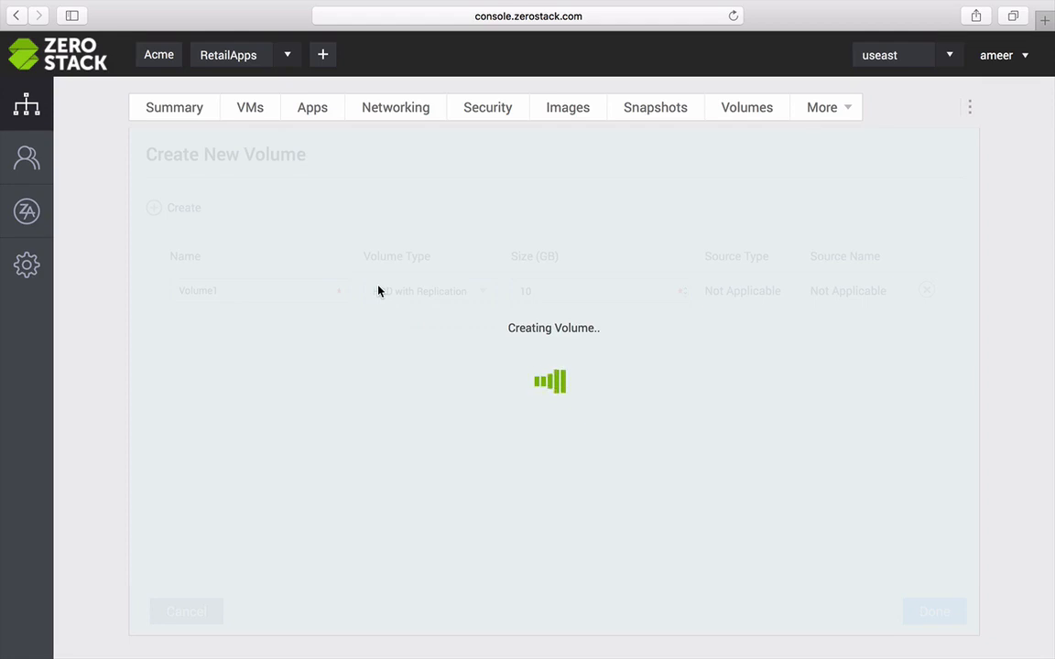
pyautogui.click(250, 107)
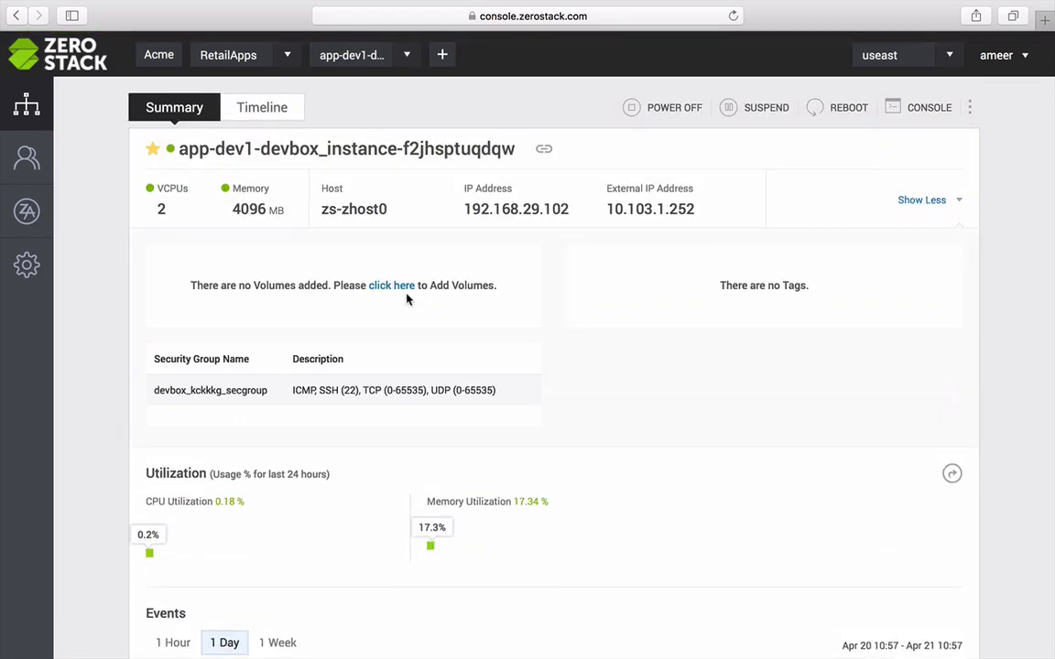
# Step: Attach Volume1 to the app-dev1 DevBox VM
pyautogui.click(391, 285)
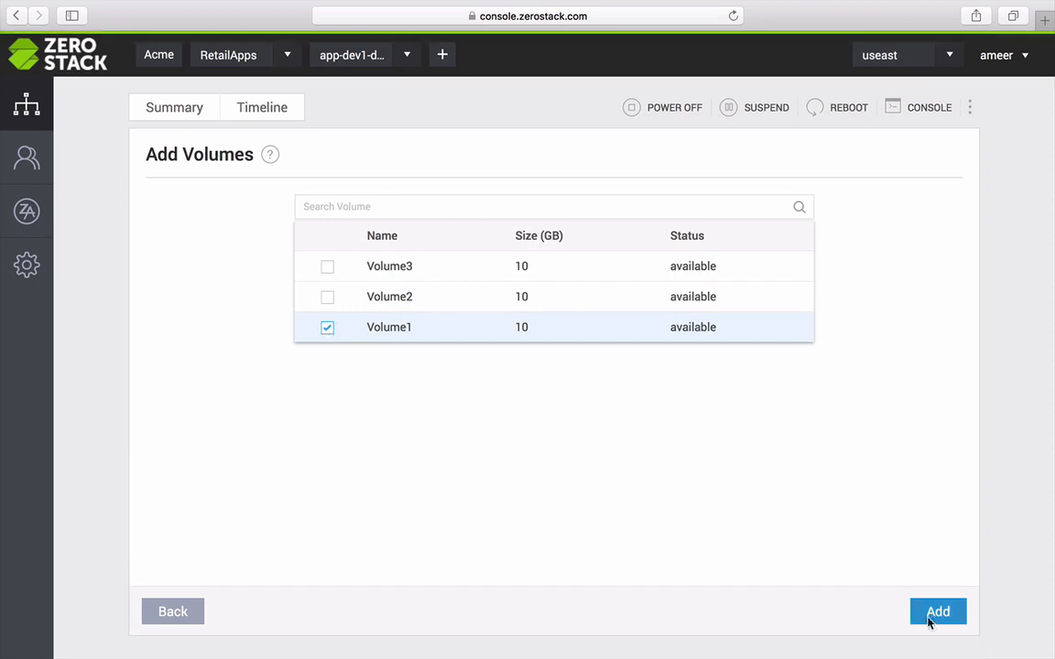
pyautogui.click(938, 612)
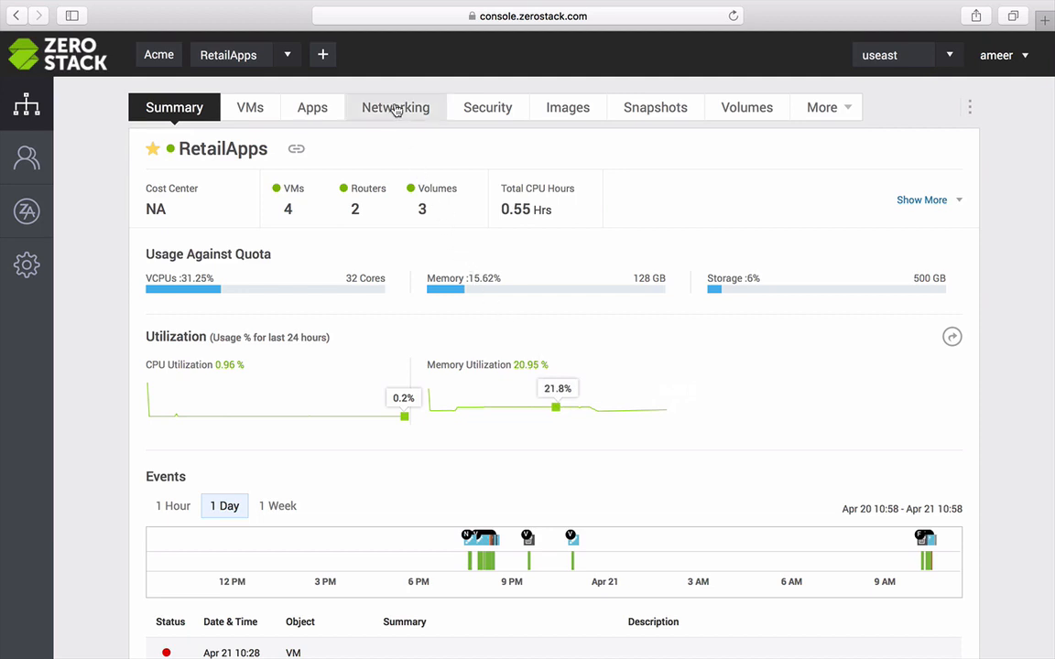
# Step: Create network RetailApps-Net4 with subnet 192.168.32.0/24, gateway 192.168.32.1 and DNS 8.8.8.8
pyautogui.click(396, 107)
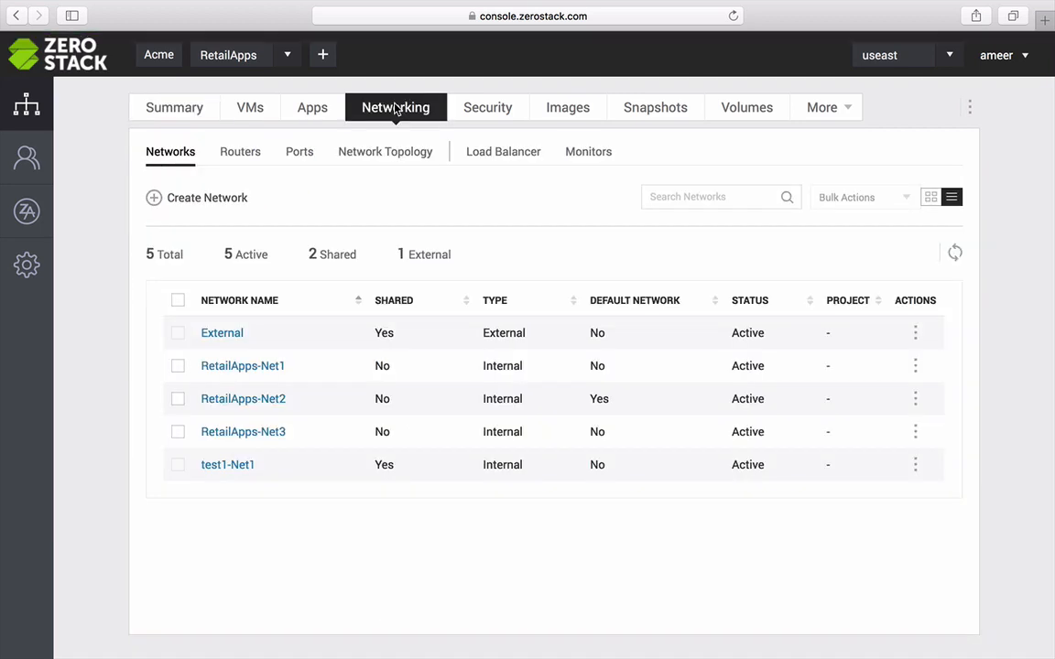
pyautogui.click(196, 197)
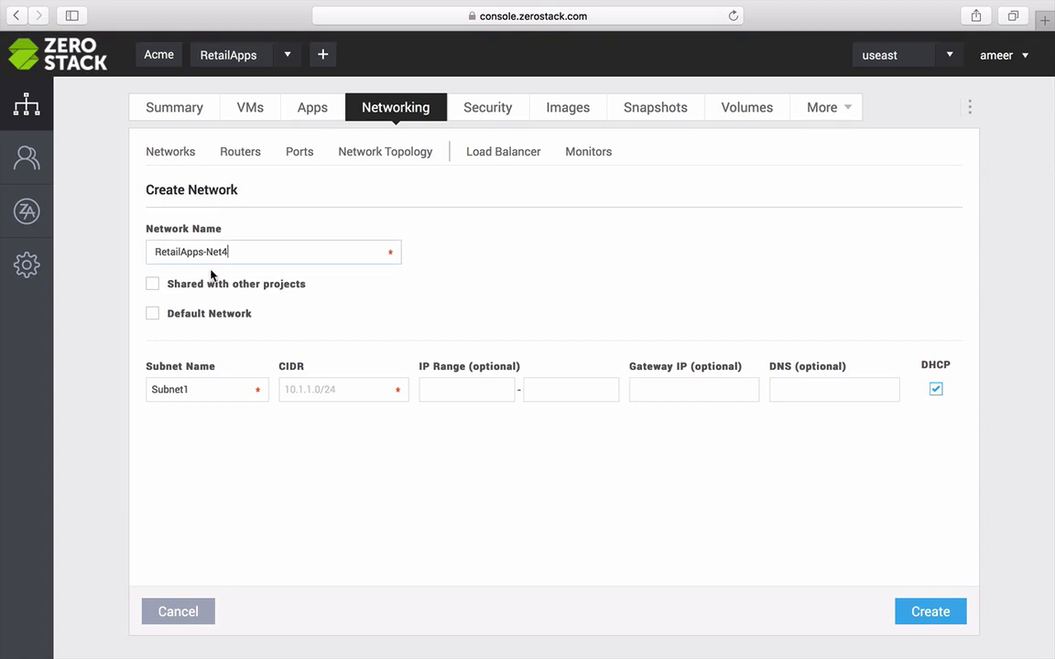
pyautogui.write('192.168.32.0/24')
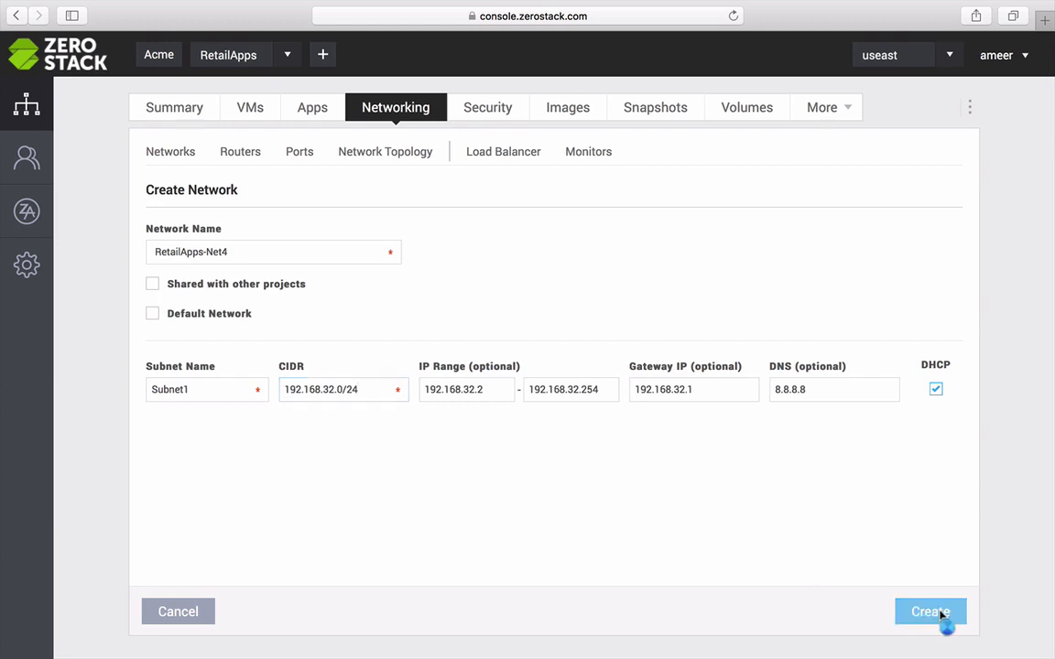
pyautogui.click(930, 612)
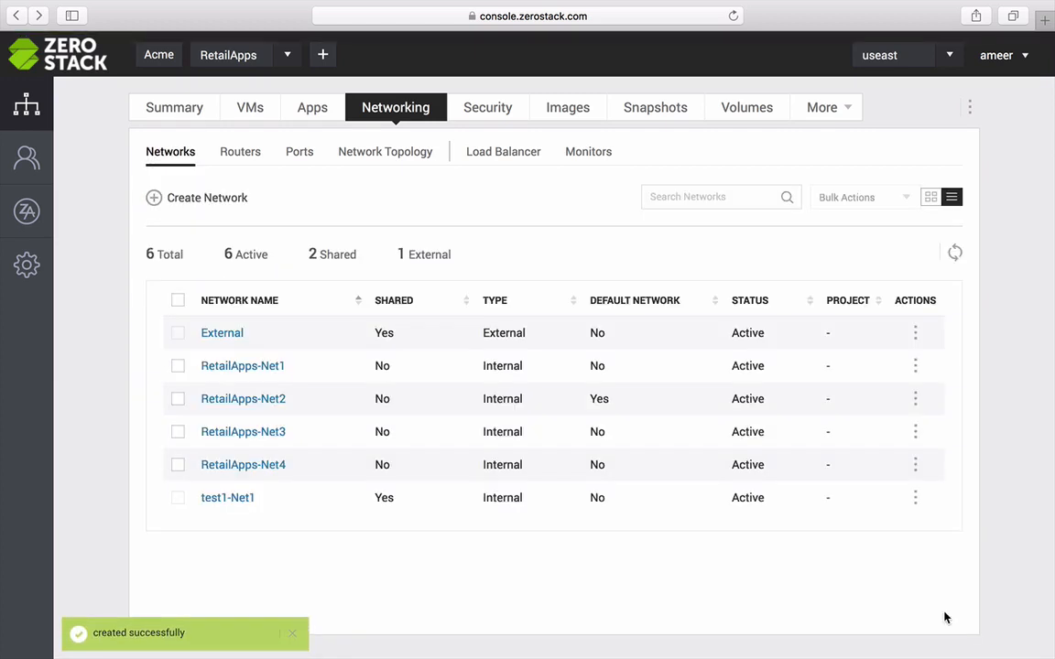
pyautogui.moveTo(683, 498)
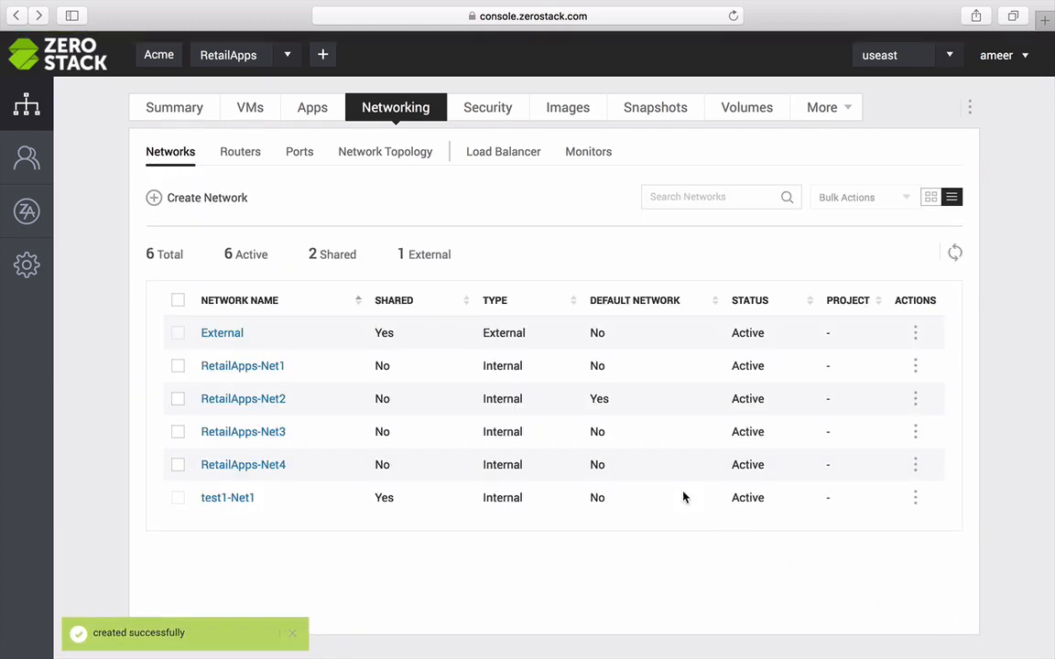
# Step: Review the Routers and Network Topology sub-tabs, then land on the empty Load Balancer list
pyautogui.click(240, 151)
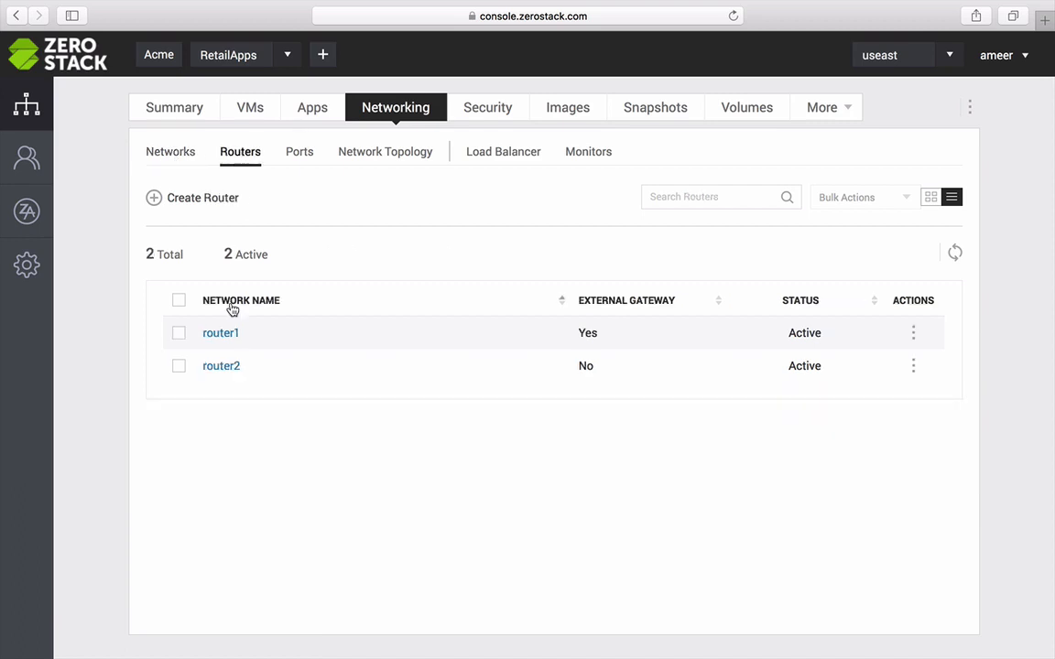
pyautogui.click(220, 332)
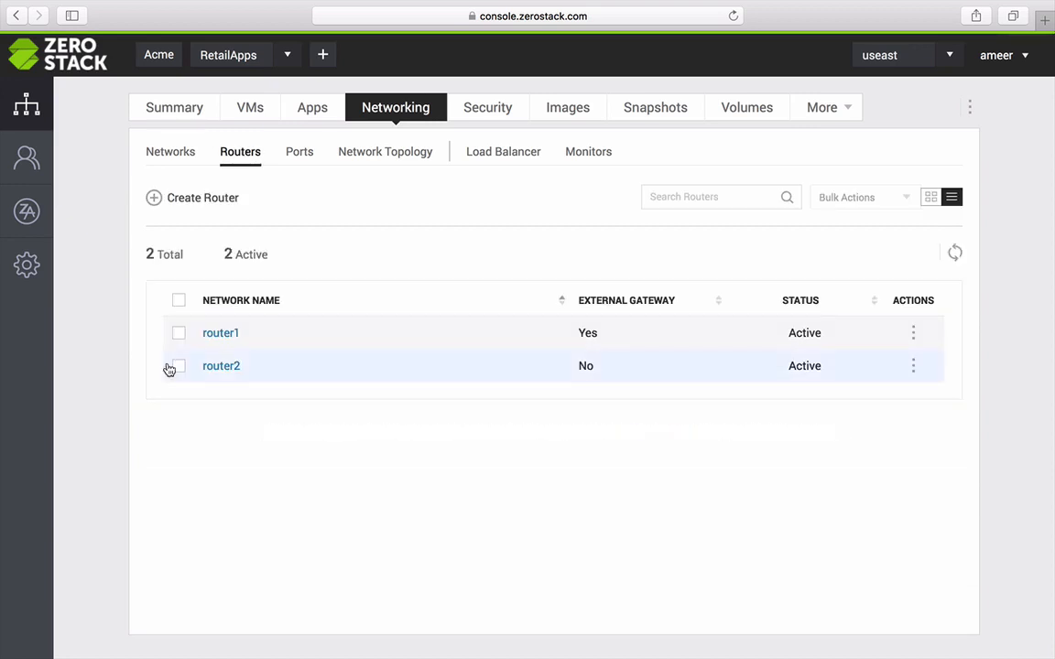
pyautogui.click(384, 151)
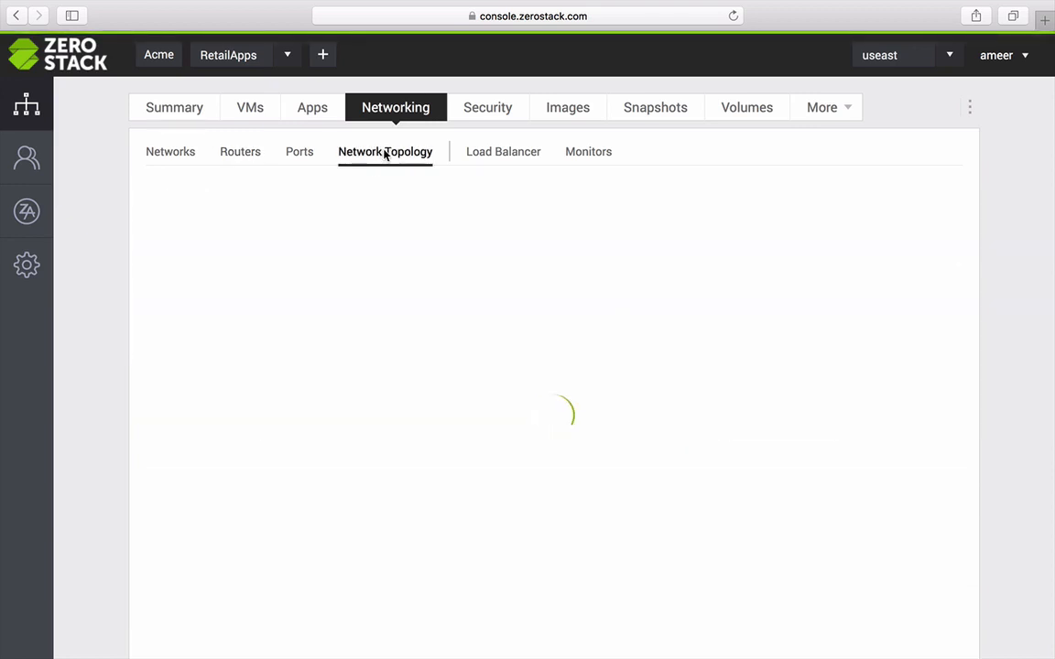
pyautogui.click(384, 151)
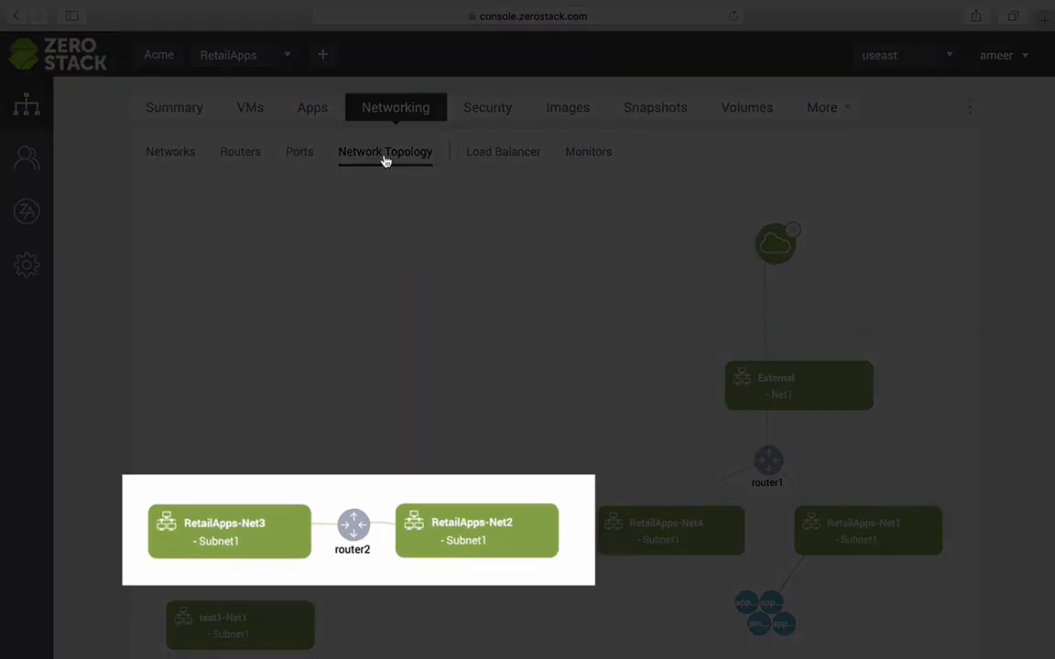
pyautogui.click(503, 151)
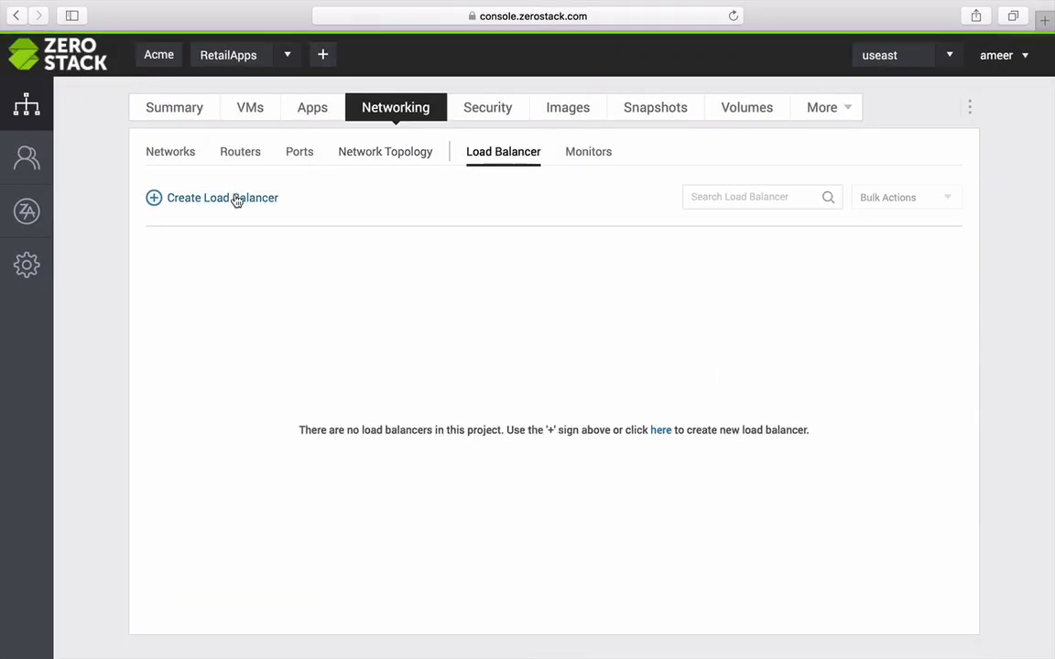
# Step: Create pool01 with VIP 192.168.31.10, three members and one health monitor, then confirm the summary
pyautogui.click(212, 198)
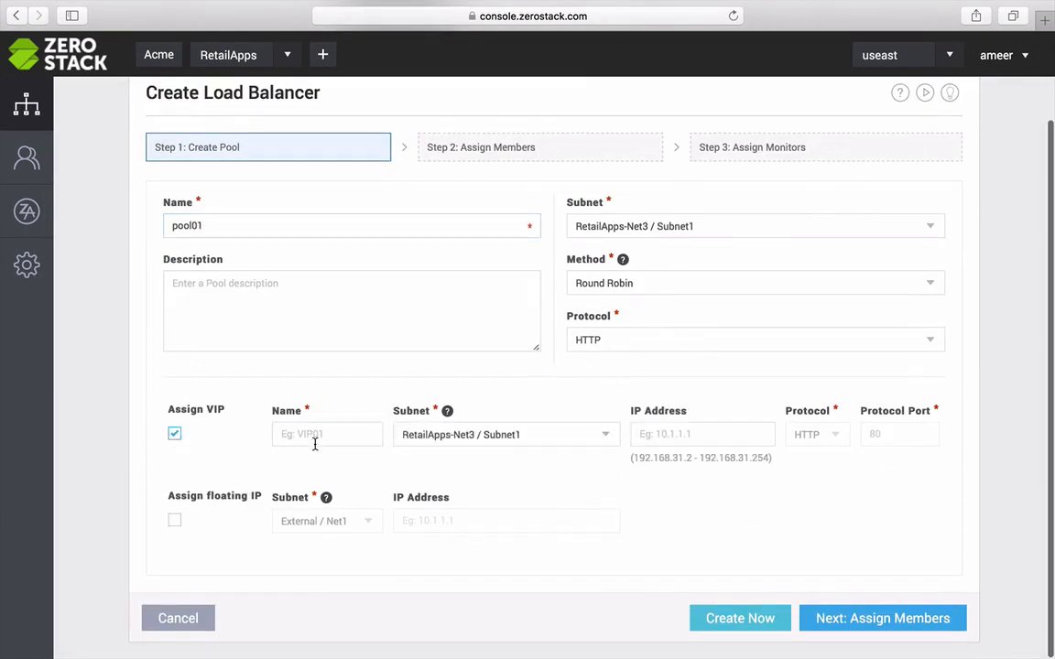
pyautogui.write('192.168.31.10')
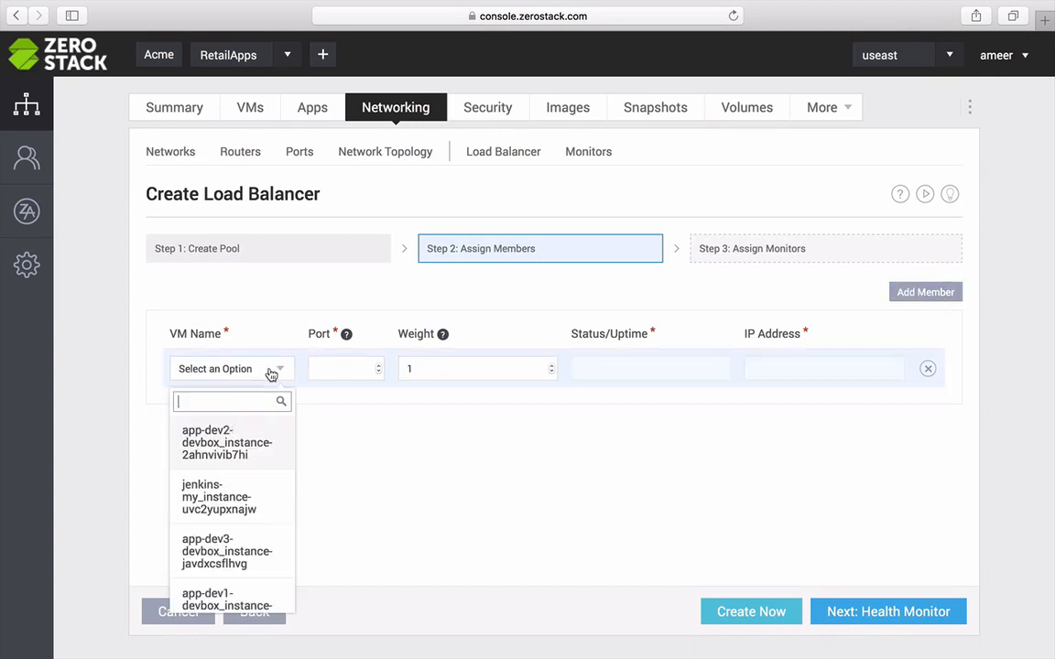
pyautogui.click(888, 611)
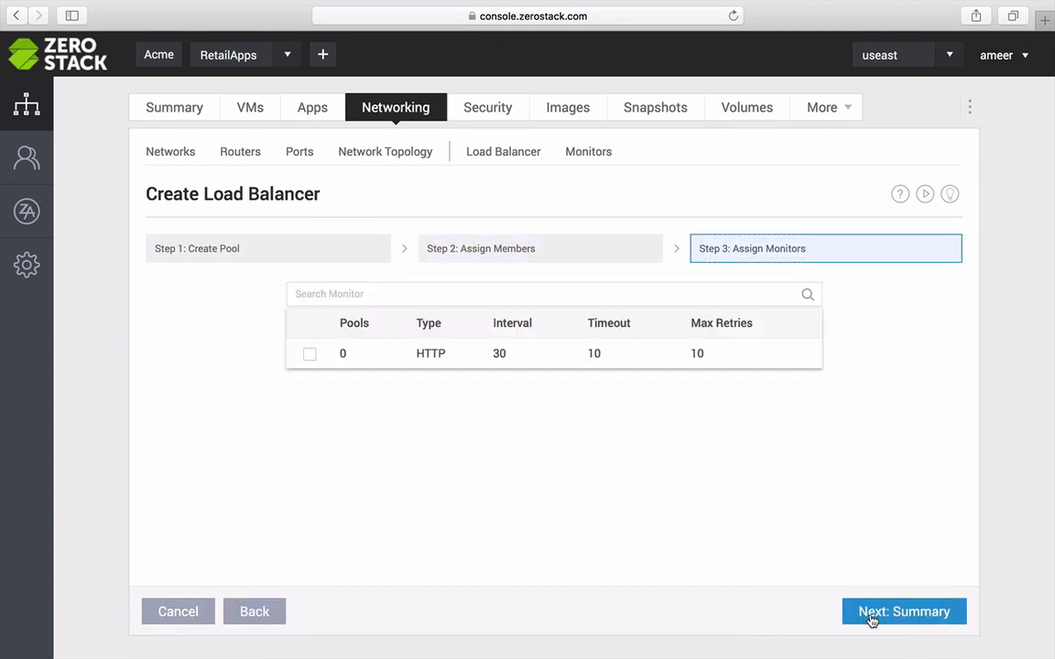
pyautogui.click(903, 612)
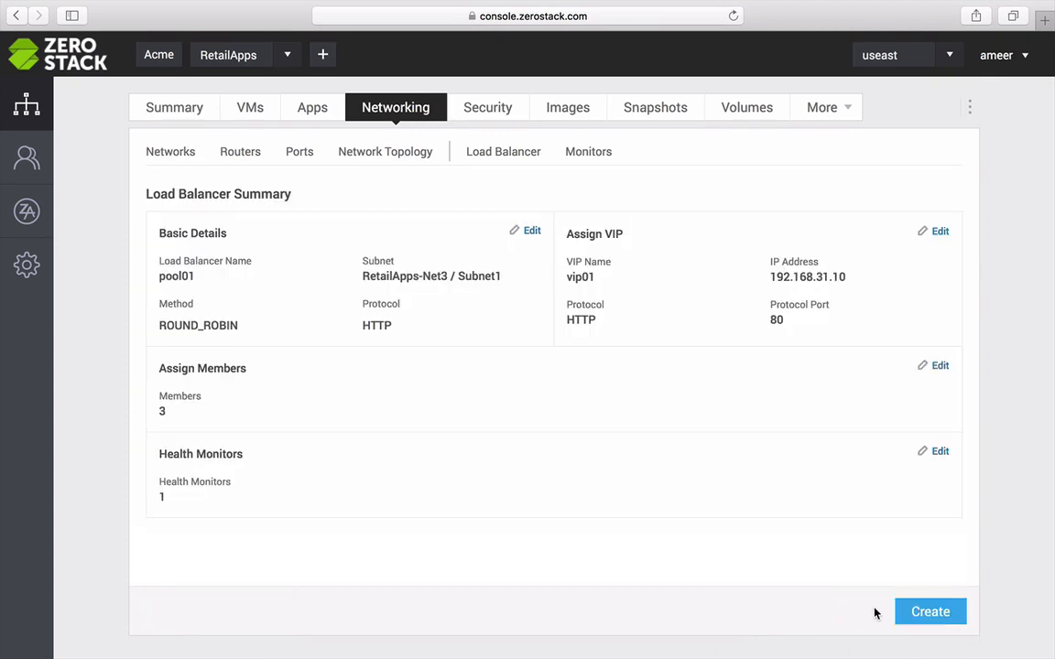
pyautogui.click(930, 612)
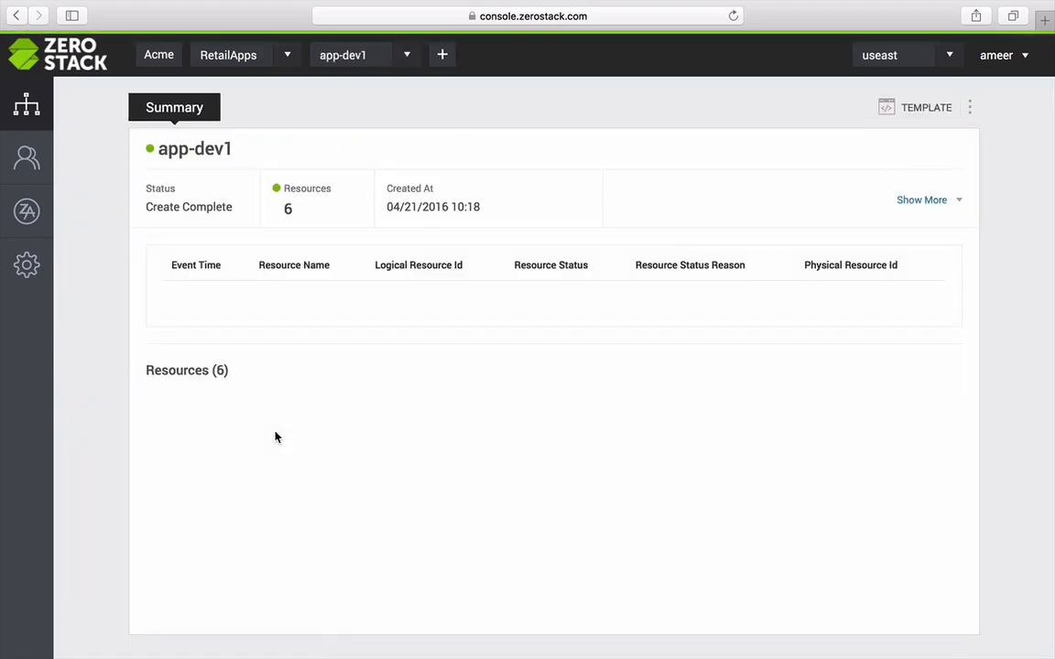
# Step: Scroll the app-dev1 Summary events showing stack CREATE completed with its six resources
pyautogui.scroll(-3)
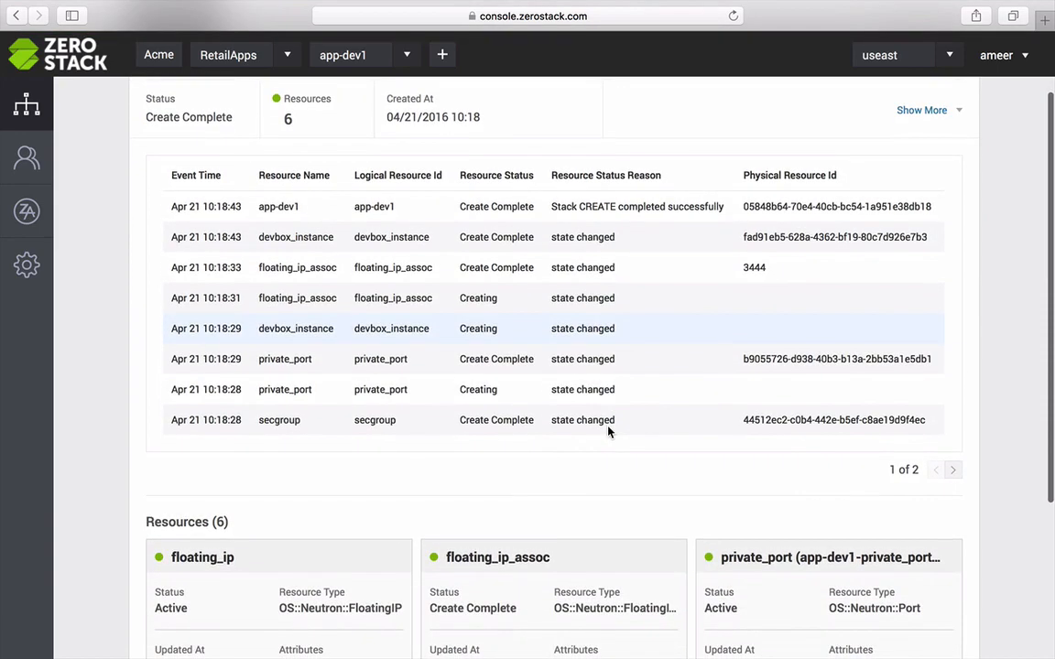